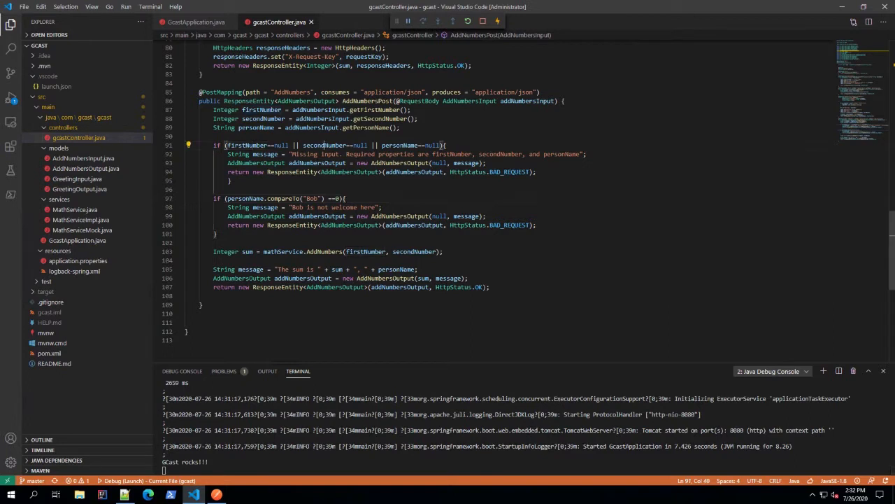
Create an 'exceptions' folder inside the gcast package.
{"action": "double_click", "coordinate": [400, 144]}
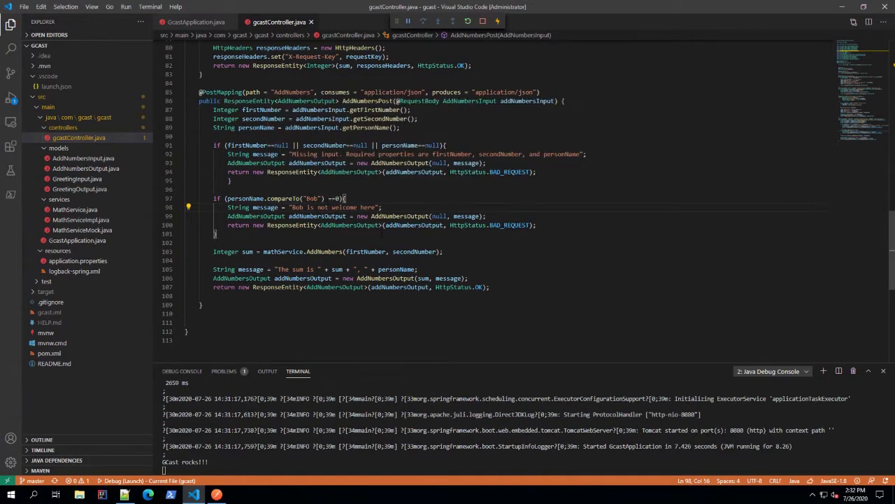
{"action": "left_click", "coordinate": [318, 198]}
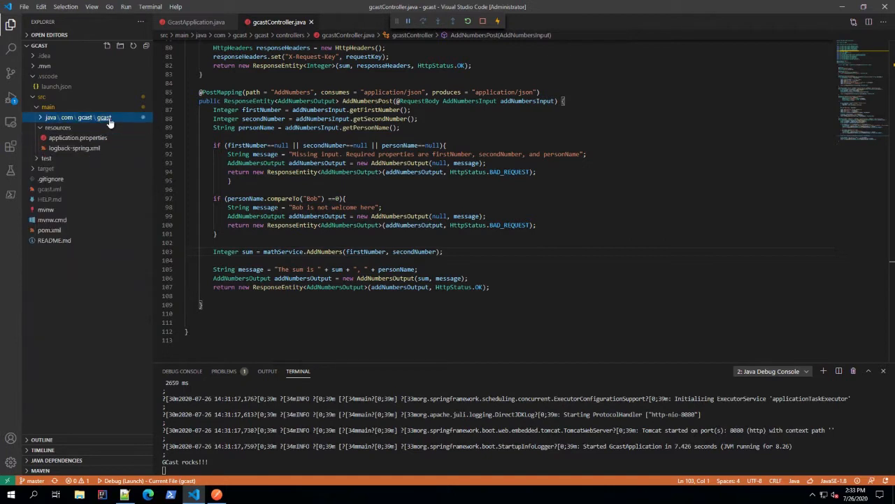
{"action": "right_click", "coordinate": [84, 116]}
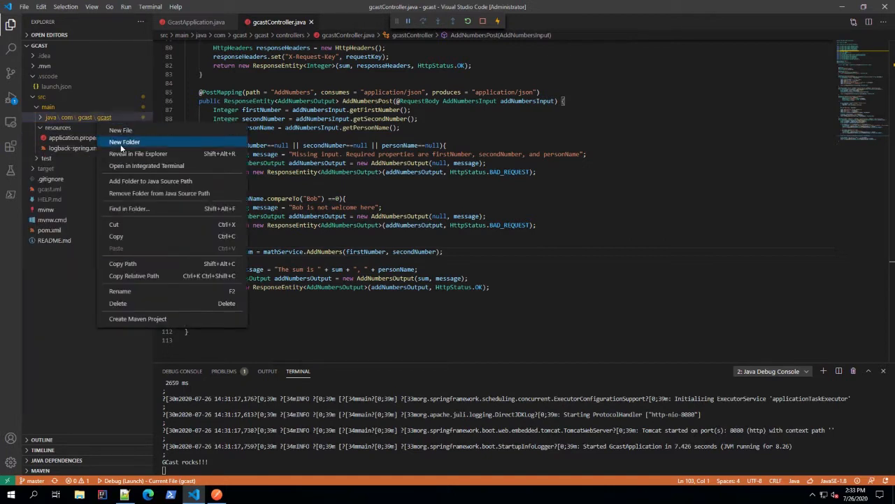
{"action": "left_click", "coordinate": [124, 142]}
{"action": "type", "text": "exceptions"}
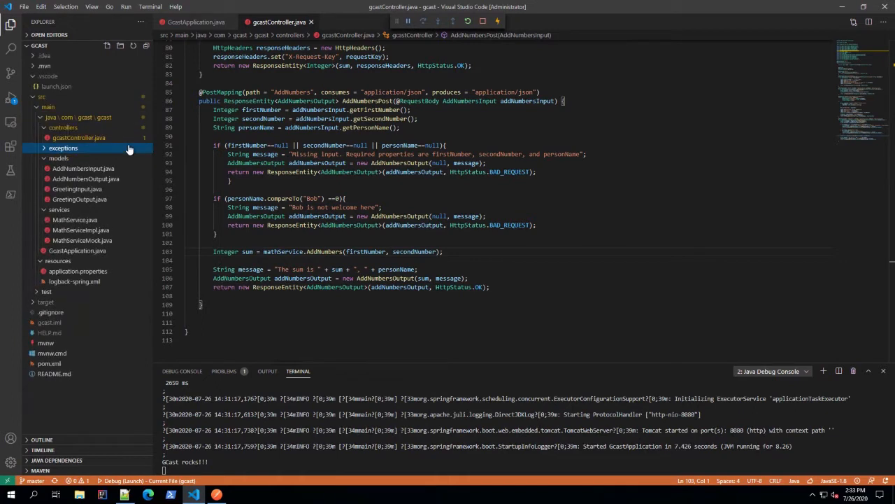
{"action": "mouse_move", "coordinate": [63, 148]}
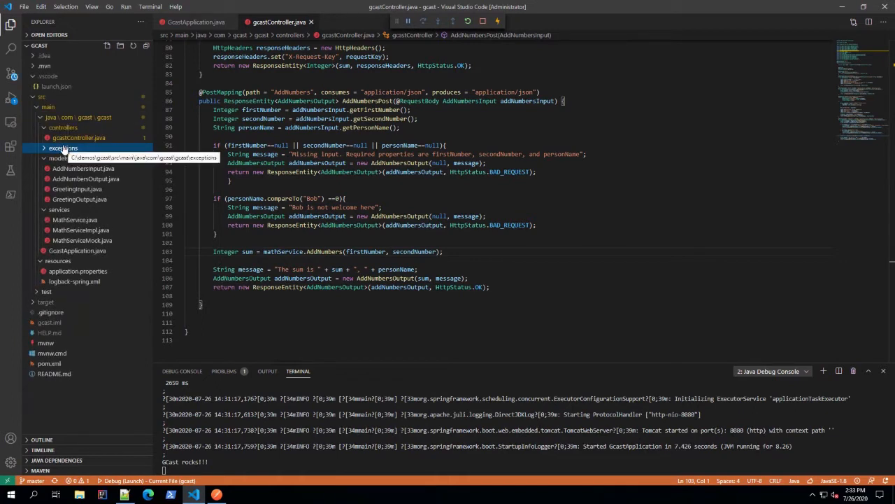
Add a new file to exceptions and start naming it MissingArgumentsException.
{"action": "right_click", "coordinate": [63, 148]}
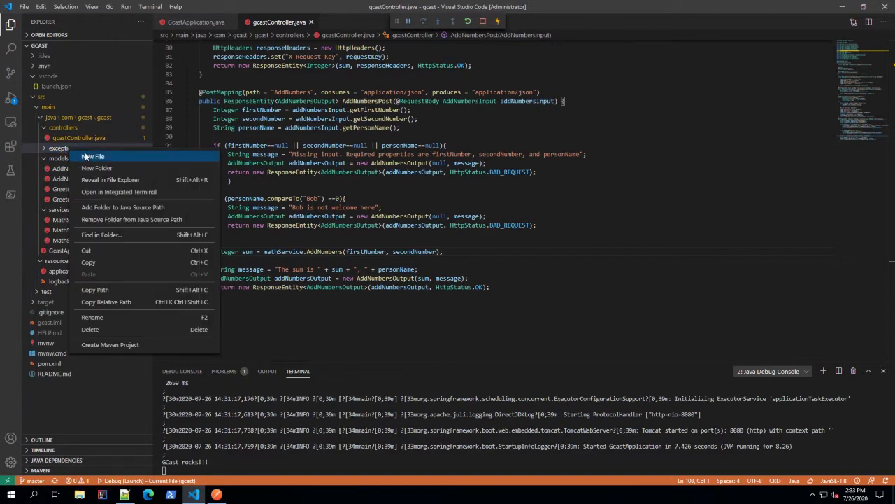
{"action": "left_click", "coordinate": [92, 157]}
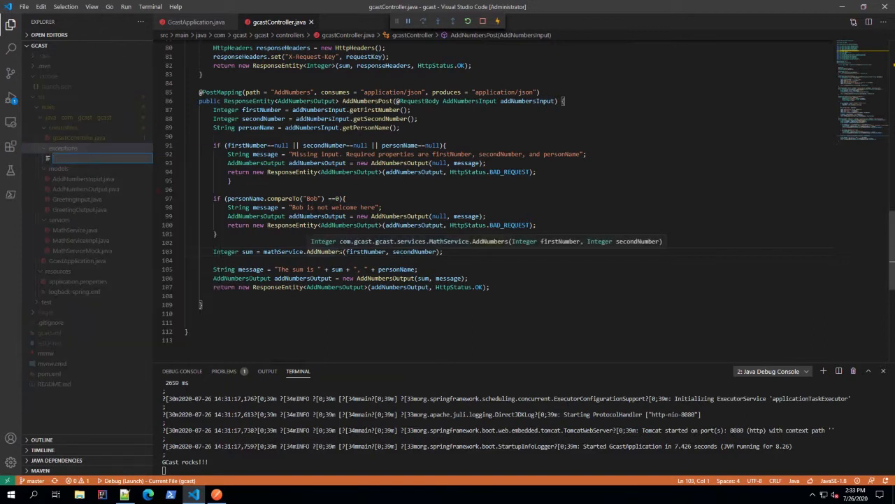
{"action": "type", "text": "MissingIN"}
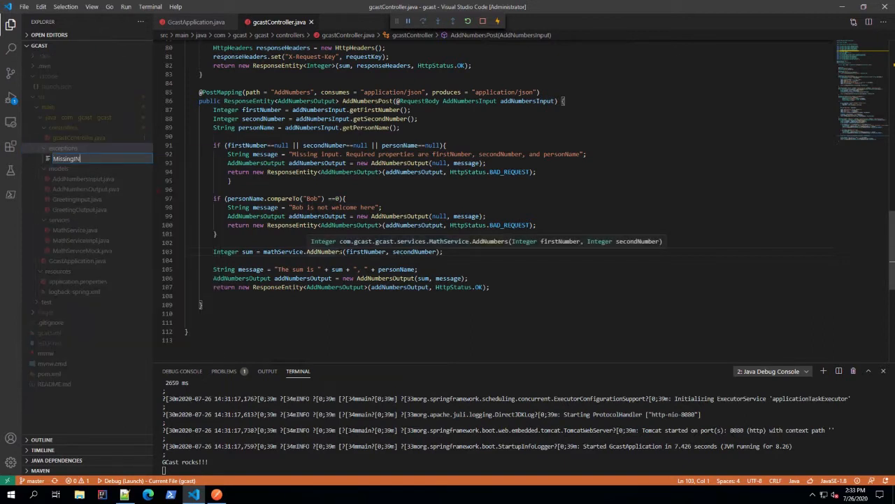
{"action": "type", "text": "Argue"}
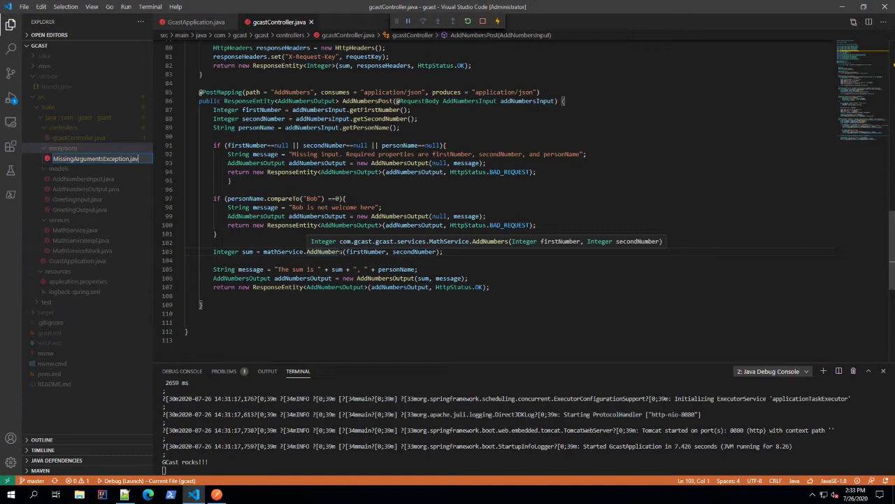
Declare MissingArgumentsException as extending Exception and add a default serialVersionUID via quick fix.
{"action": "left_click", "coordinate": [96, 158]}
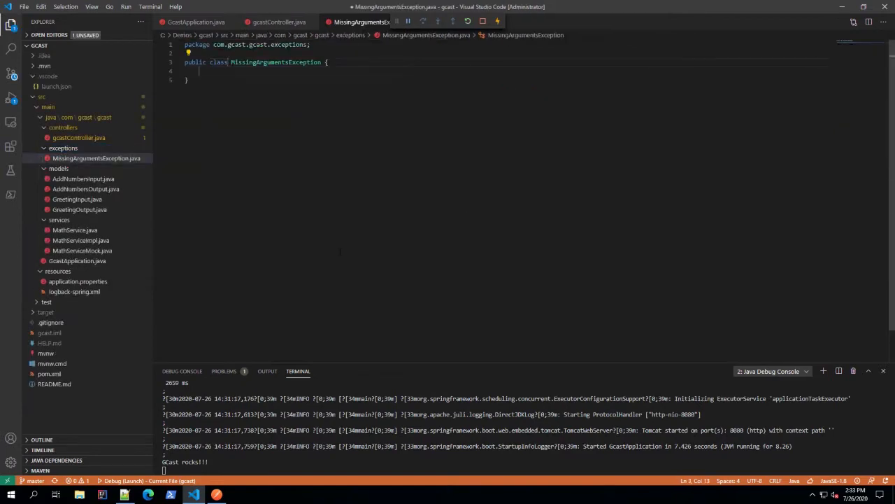
{"action": "left_click", "coordinate": [279, 22]}
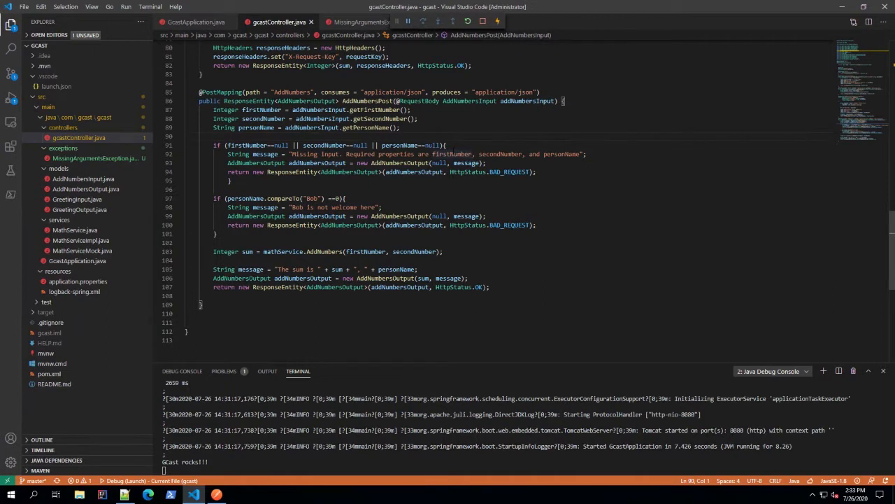
{"action": "left_click", "coordinate": [361, 22]}
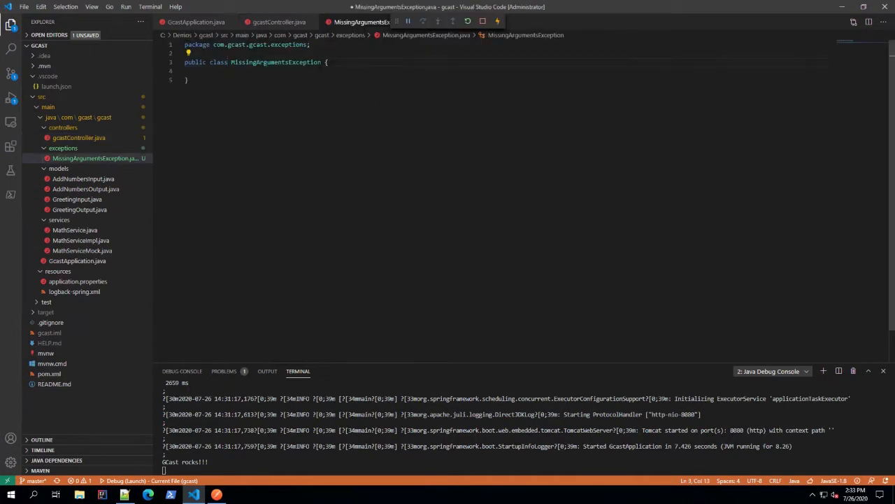
{"action": "type", "text": "exceptions"}
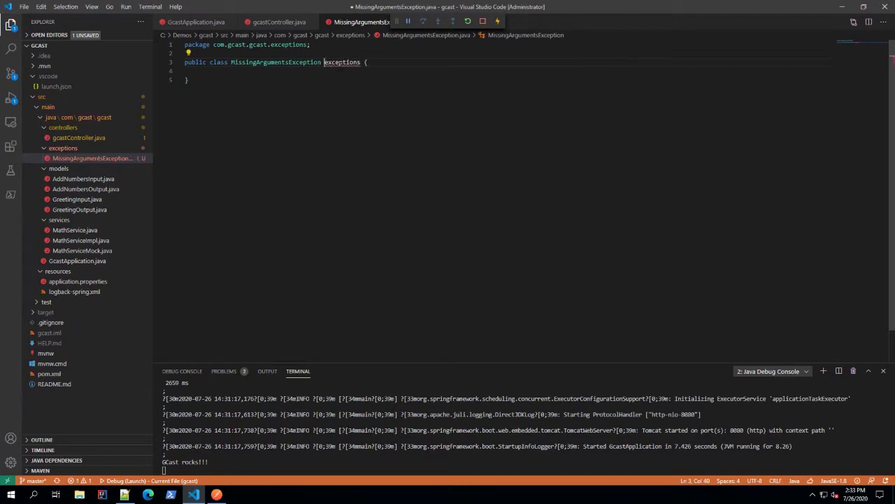
{"action": "type", "text": "extends"}
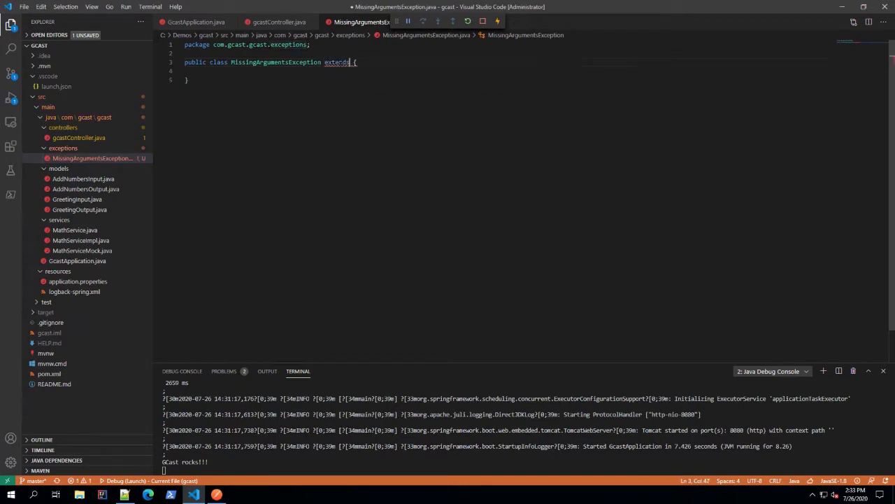
{"action": "type", "text": "Exception"}
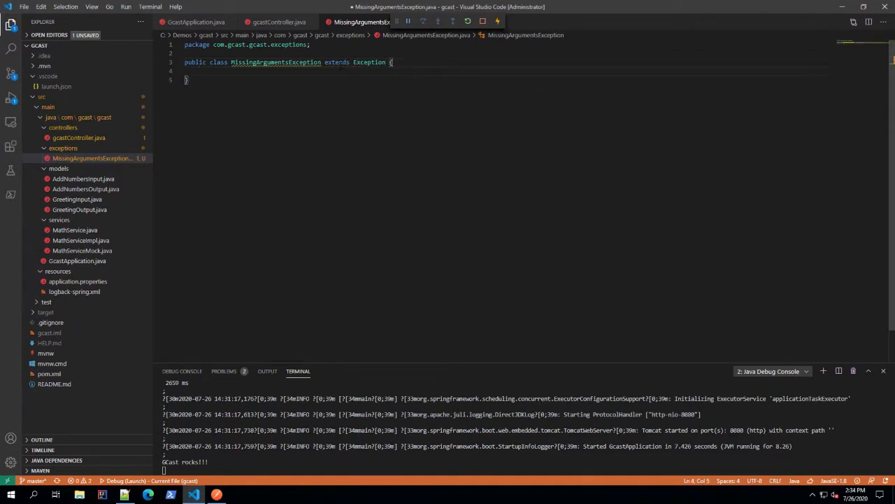
{"action": "left_click", "coordinate": [189, 52]}
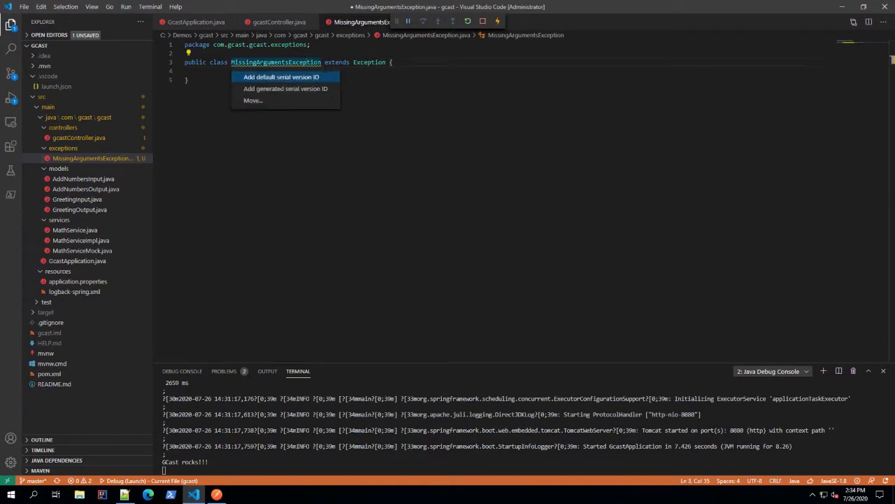
{"action": "left_click", "coordinate": [281, 76]}
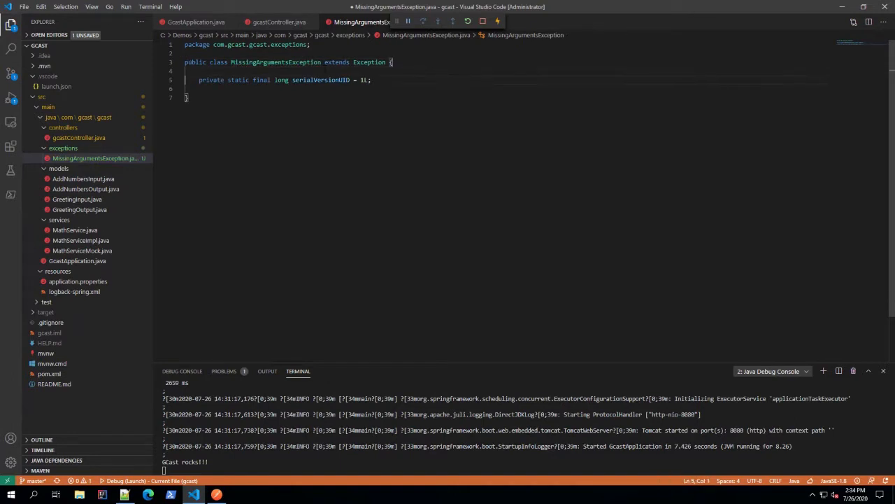
Add constructors (String errorMessage) and (String errorMessage, Throwable err), both calling super.
{"action": "double_click", "coordinate": [368, 62]}
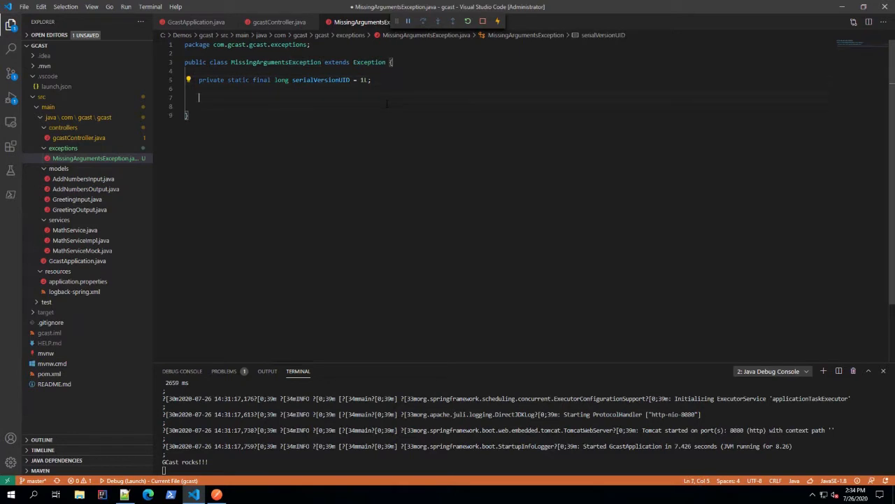
{"action": "left_click", "coordinate": [279, 61]}
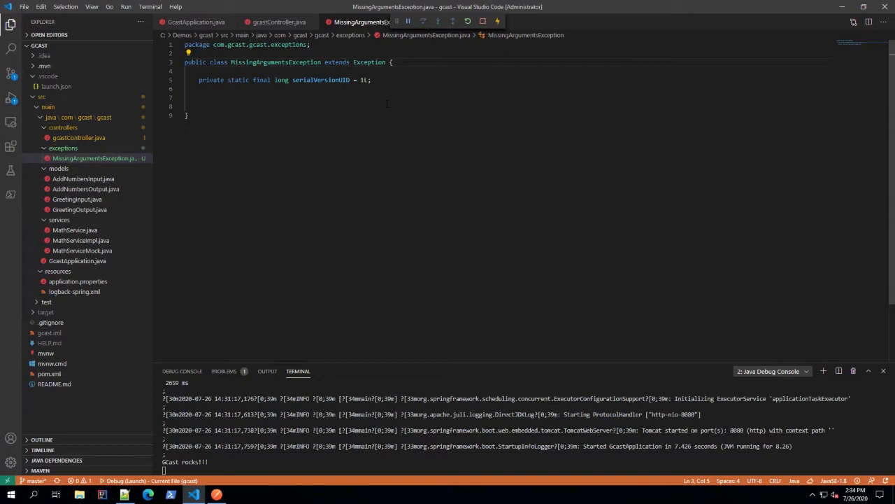
{"action": "double_click", "coordinate": [276, 62]}
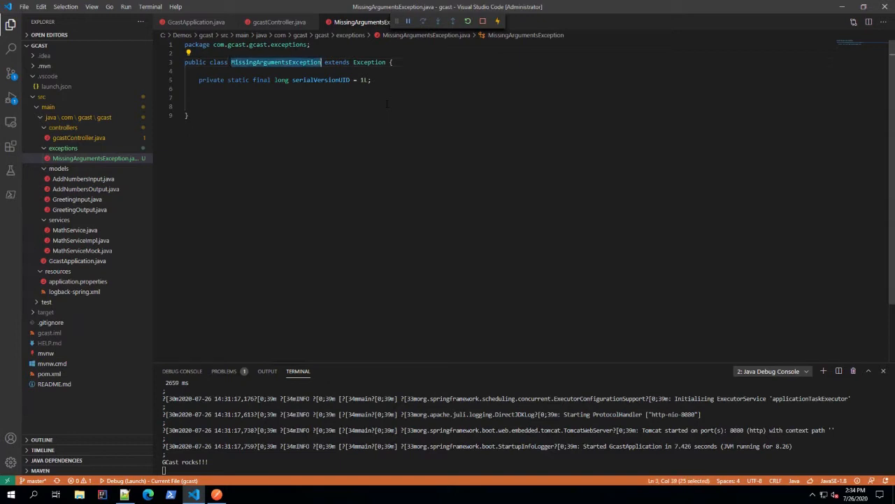
{"action": "type", "text": "MissingArgumentsException"}
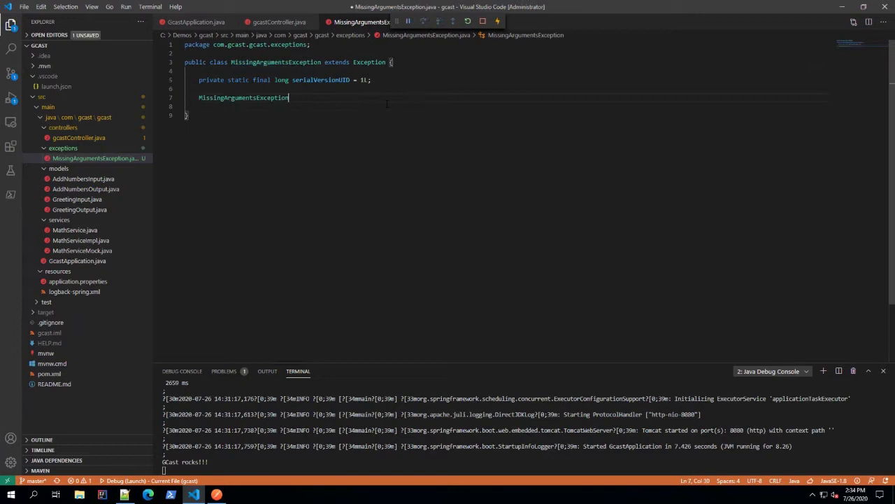
{"action": "type", "text": "()"}
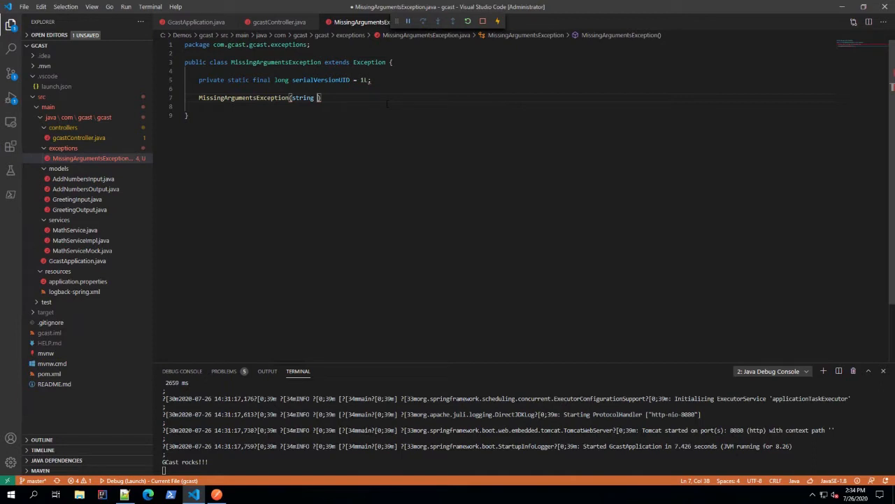
{"action": "type", "text": "message"}
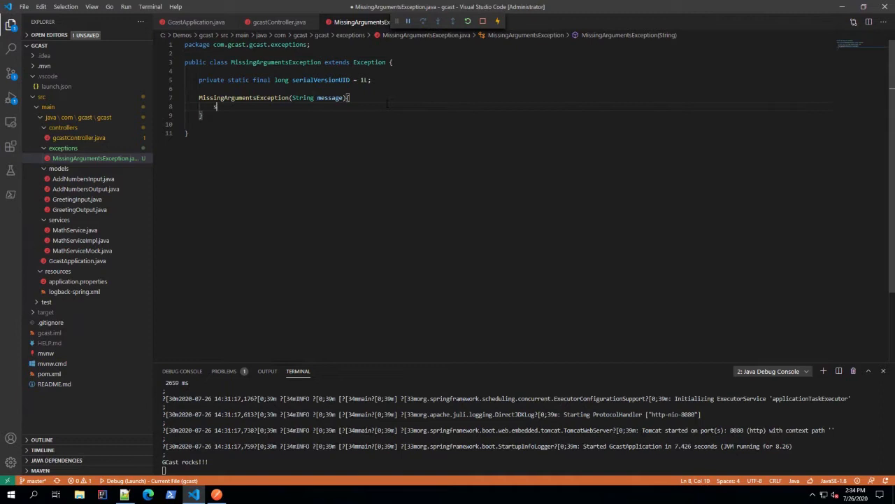
{"action": "type", "text": "super"}
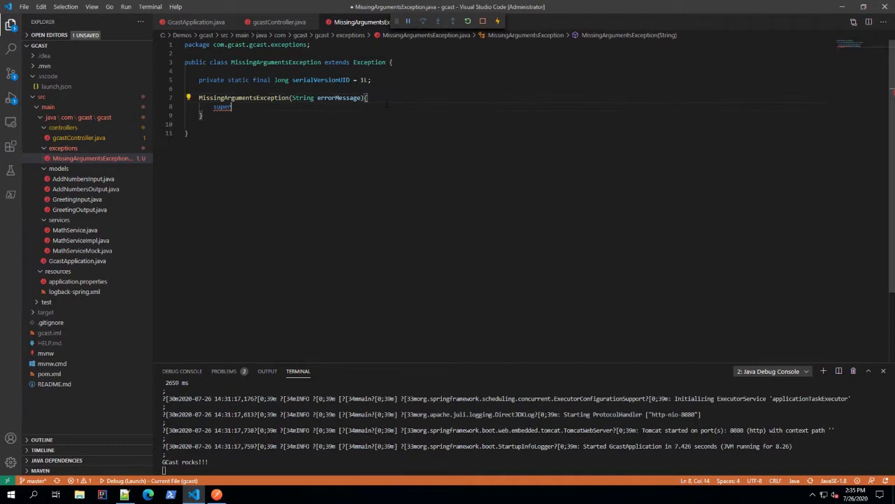
{"action": "type", "text": "errorMessage)"}
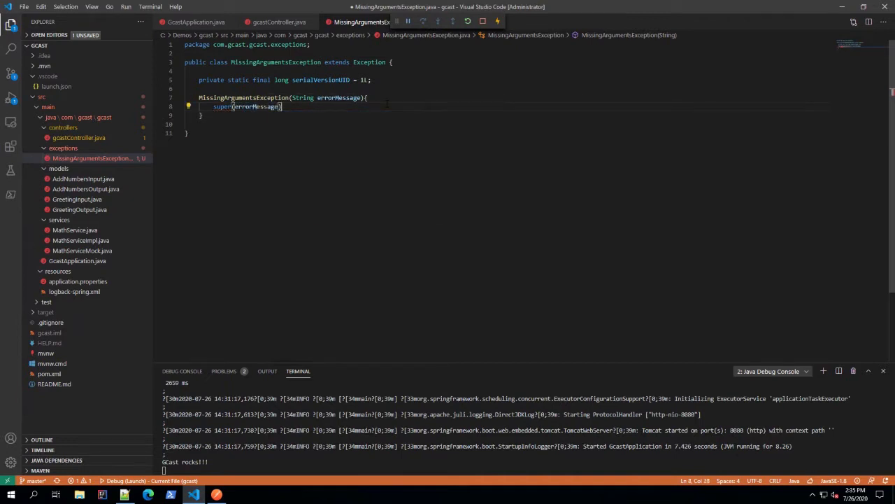
{"action": "key", "text": "Enter"}
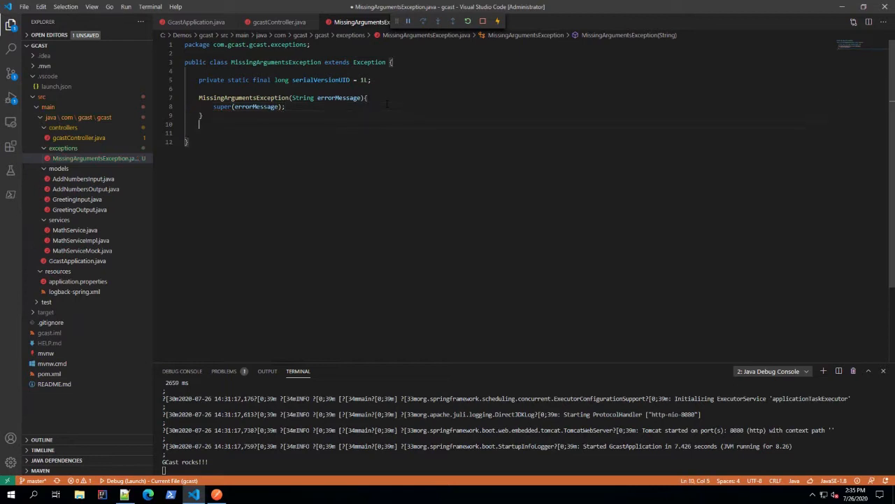
{"action": "triple_click", "coordinate": [283, 97]}
{"action": "type", "text": "MissingArgumentsException(String errorMessage, Throwable err){"}
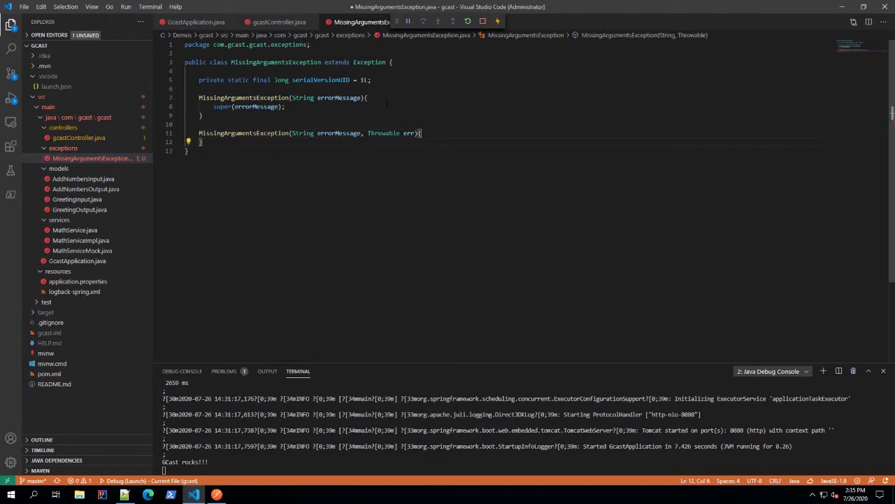
{"action": "type", "text": "super(errorMessage);"}
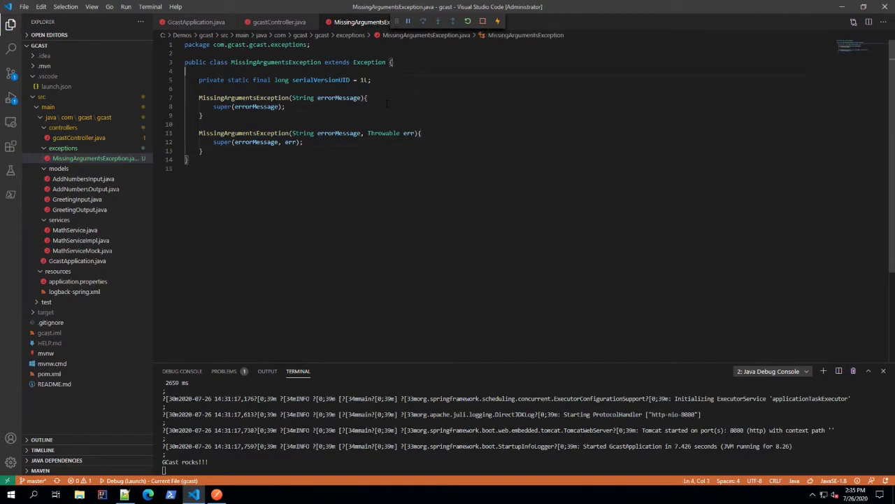
{"action": "left_click", "coordinate": [196, 61]}
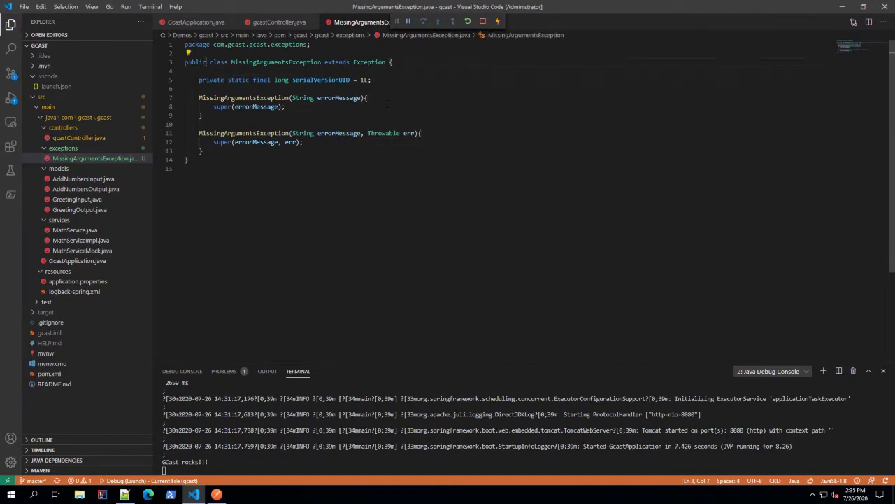
{"action": "double_click", "coordinate": [275, 62]}
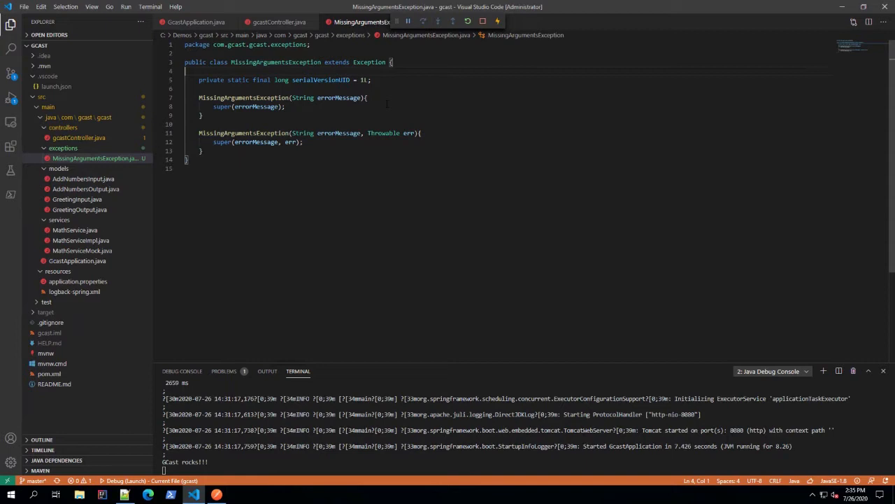
{"action": "mouse_move", "coordinate": [125, 261]}
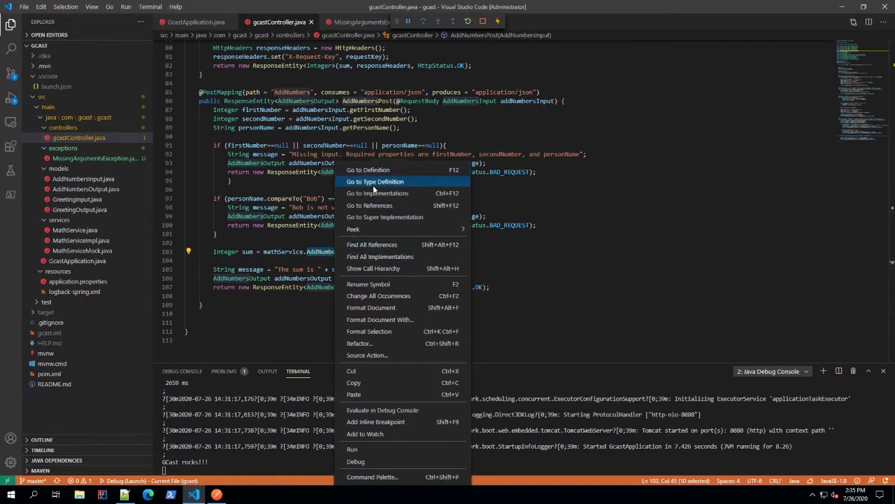
{"action": "left_click", "coordinate": [385, 217]}
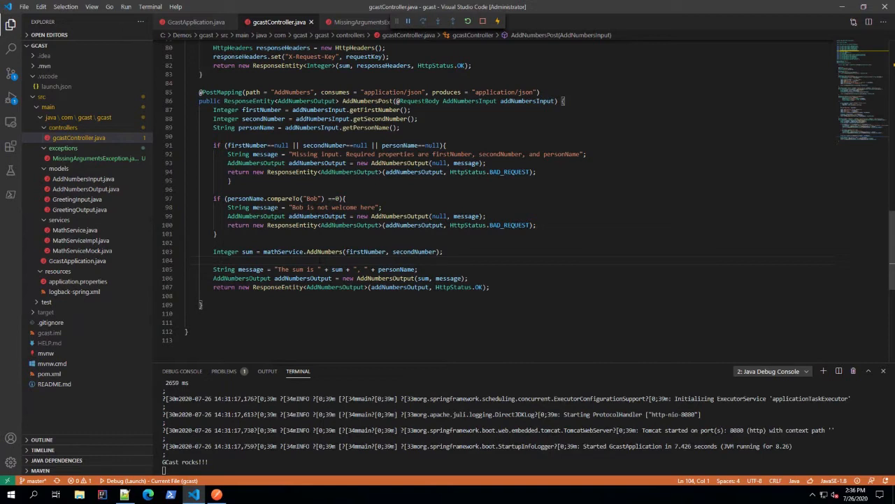
Open MathServiceImpl's AddNumbers implementation via Go to Implementations and add a blank line.
{"action": "right_click", "coordinate": [314, 210]}
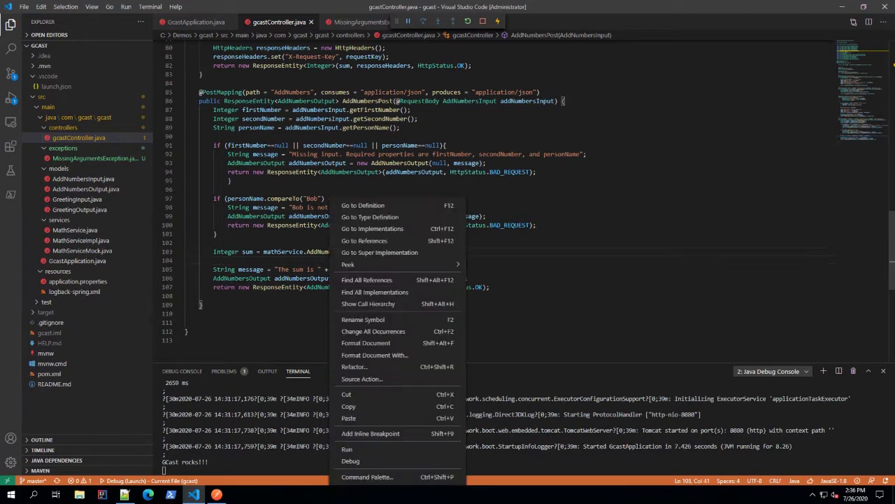
{"action": "left_click", "coordinate": [374, 291]}
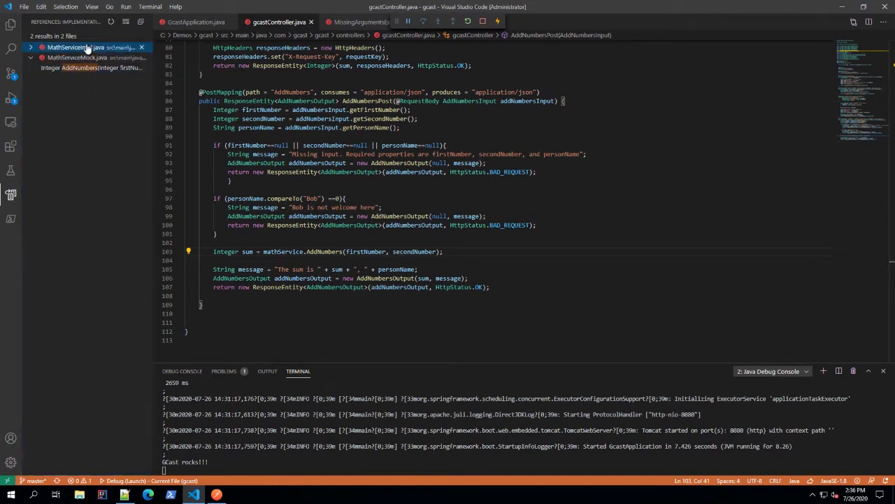
{"action": "left_click", "coordinate": [31, 47]}
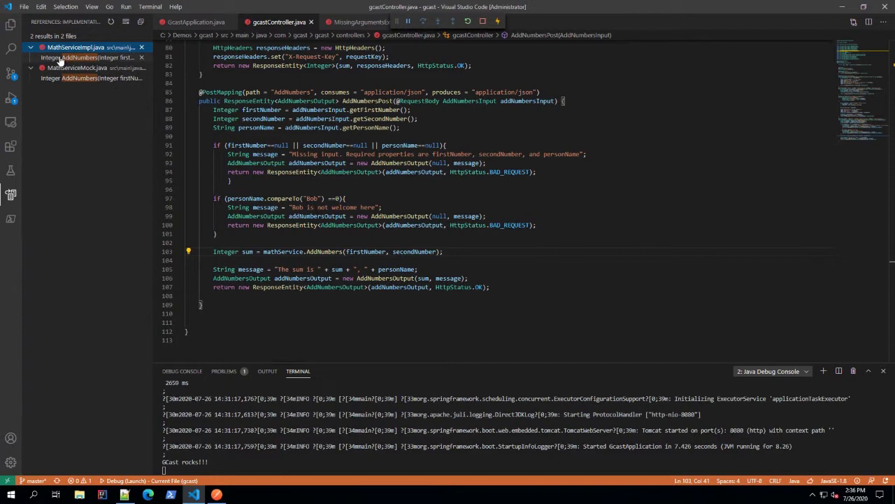
{"action": "left_click", "coordinate": [88, 57]}
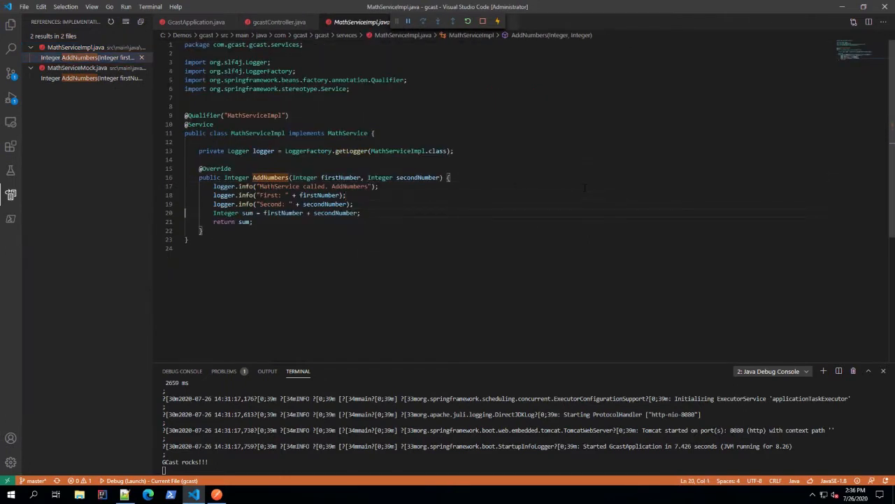
{"action": "key", "text": "Enter"}
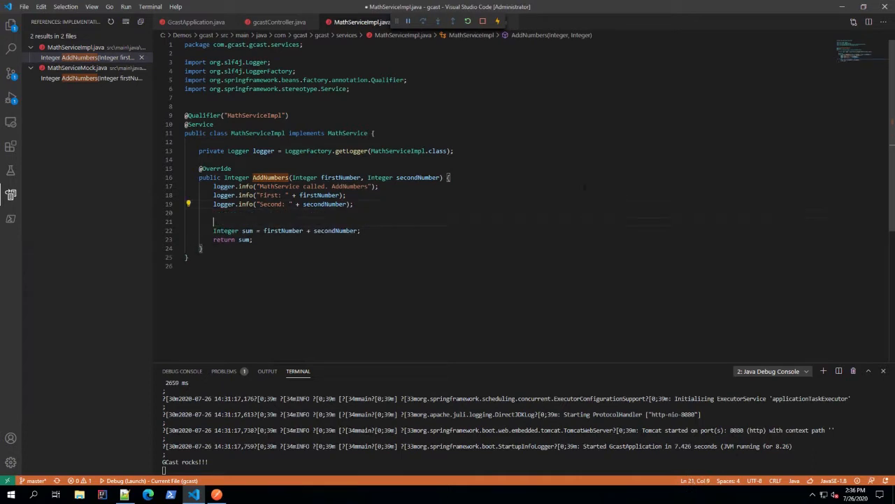
Return to gcastController and select its null-check lines.
{"action": "key", "text": "Enter"}
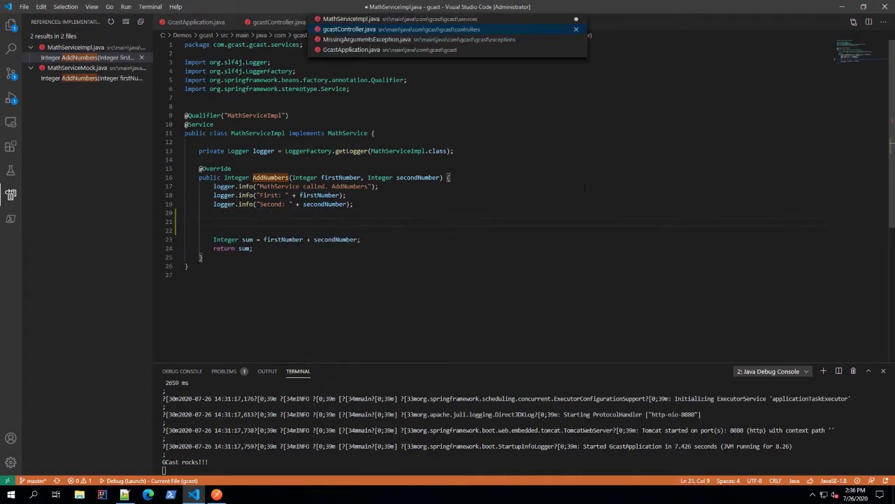
{"action": "left_click", "coordinate": [348, 29]}
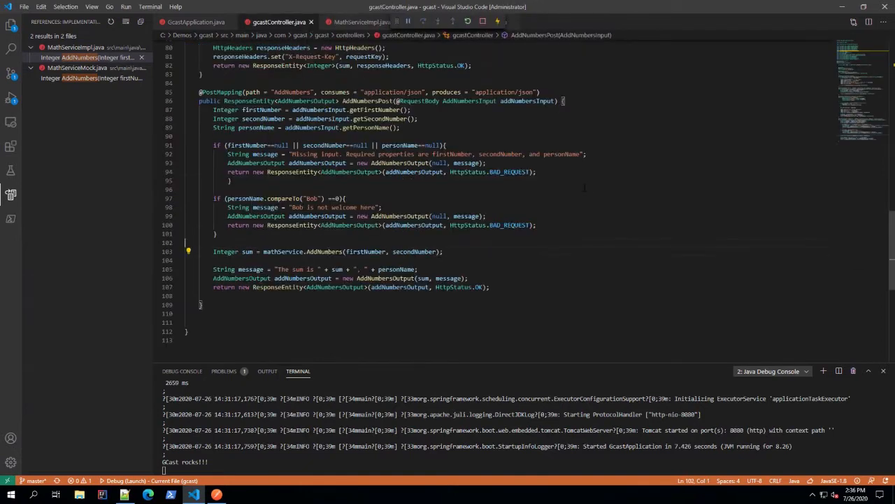
{"action": "left_click", "coordinate": [185, 136]}
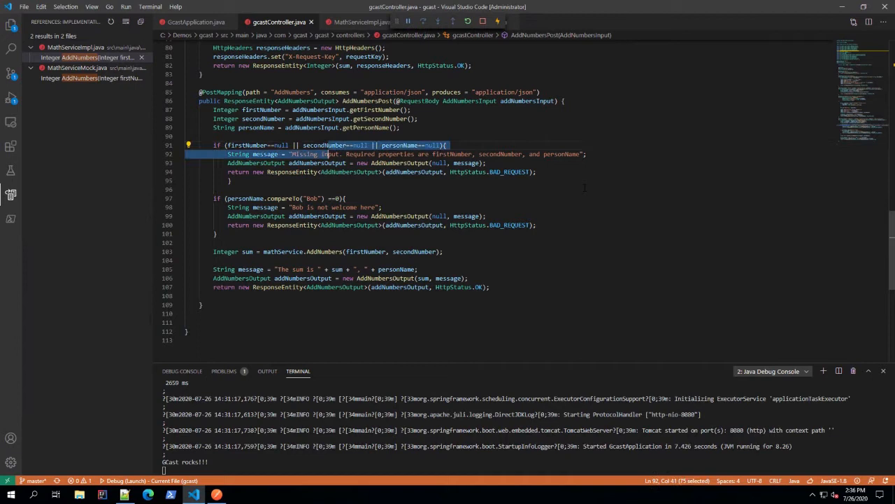
{"action": "left_click", "coordinate": [186, 145]}
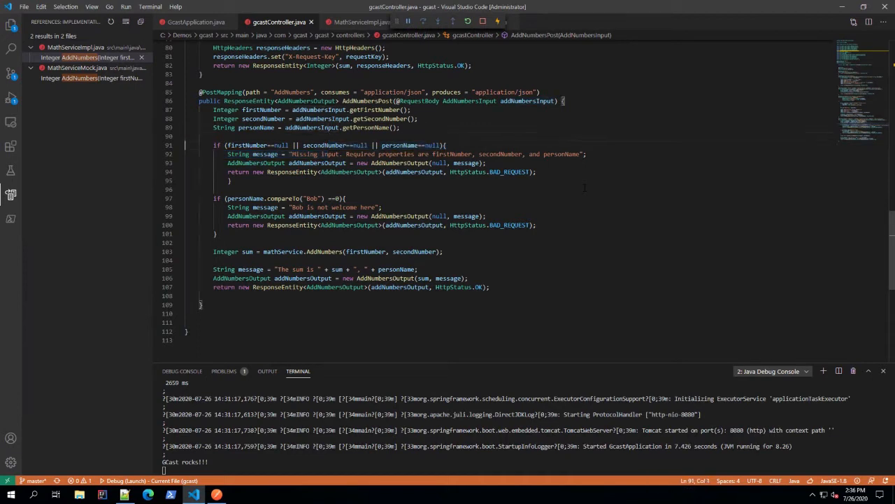
In AddNumbers, add a null check that throws new MissingArgumentsException(message).
{"action": "left_click", "coordinate": [359, 21]}
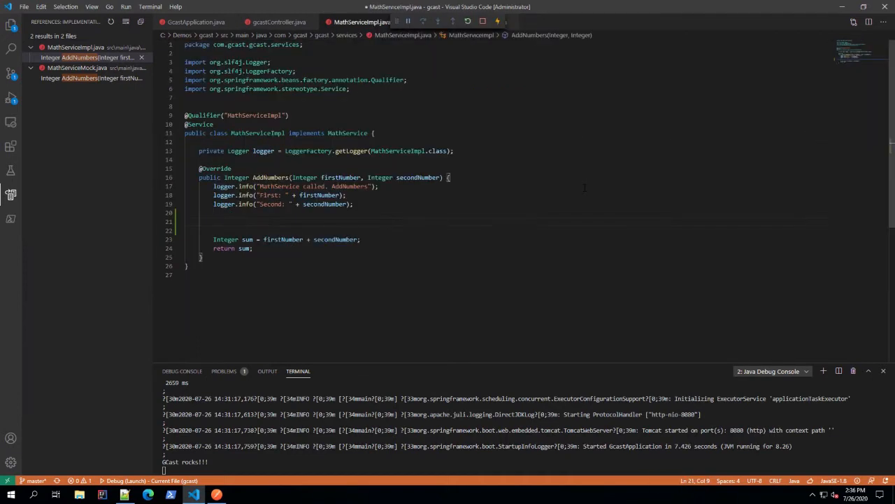
{"action": "type", "text": "if (firstNumber==null || secondNumber==null || personName==null){"}
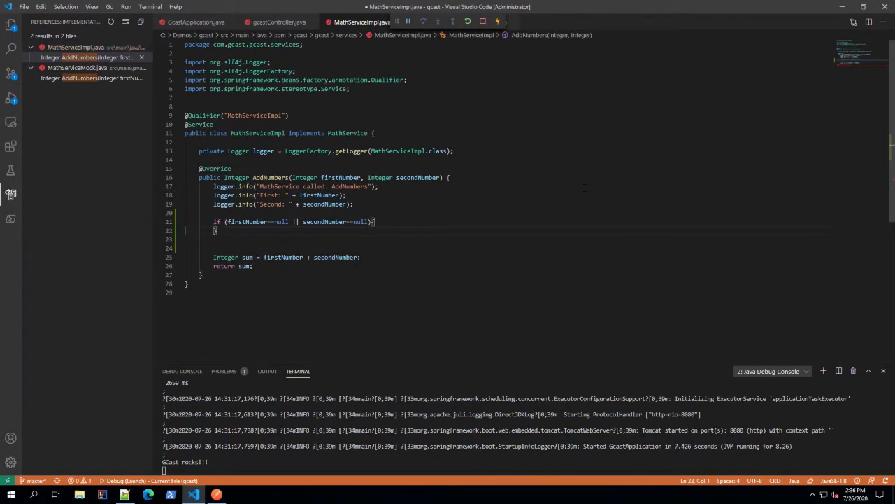
{"action": "key", "text": "Enter"}
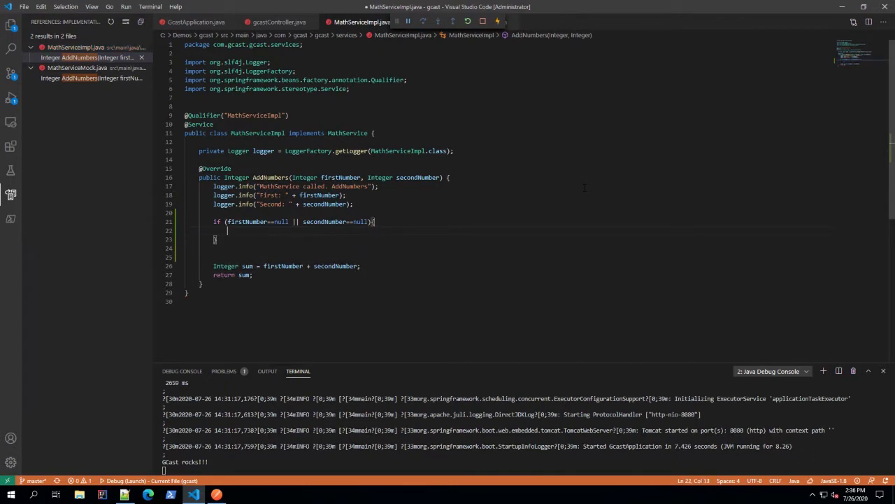
{"action": "type", "text": "throw new"}
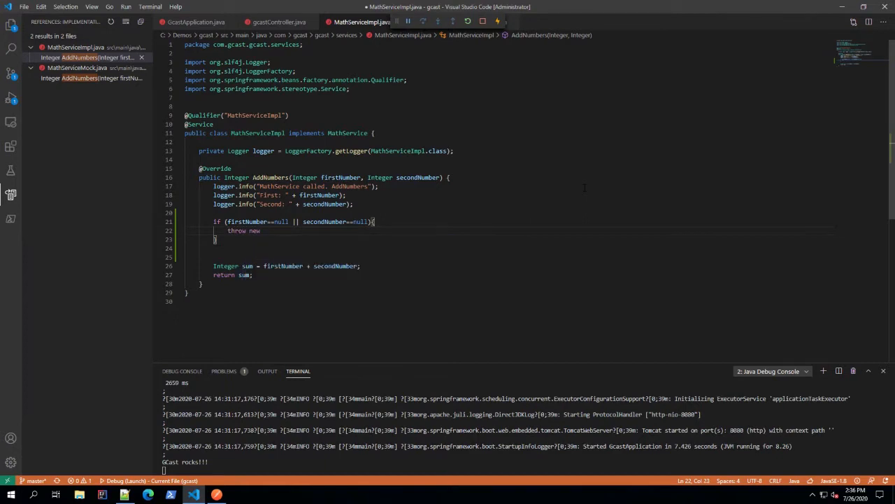
{"action": "type", "text": "M"}
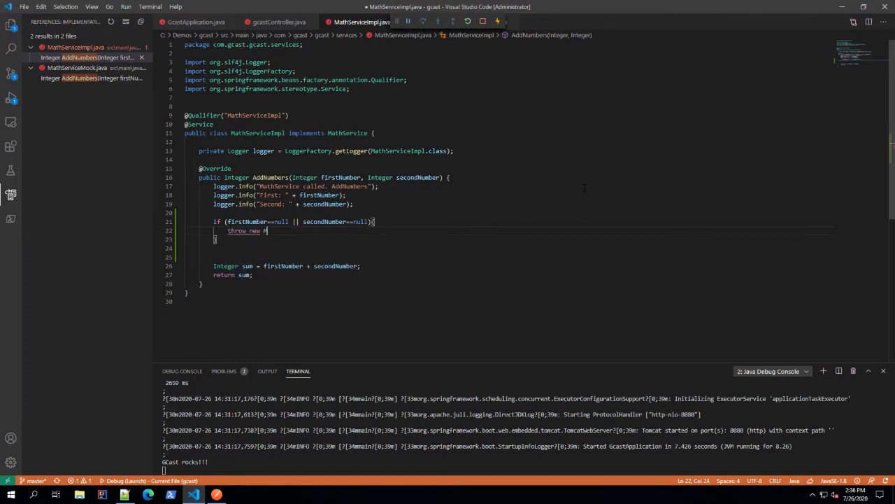
{"action": "type", "text": "MissingArgumentsException"}
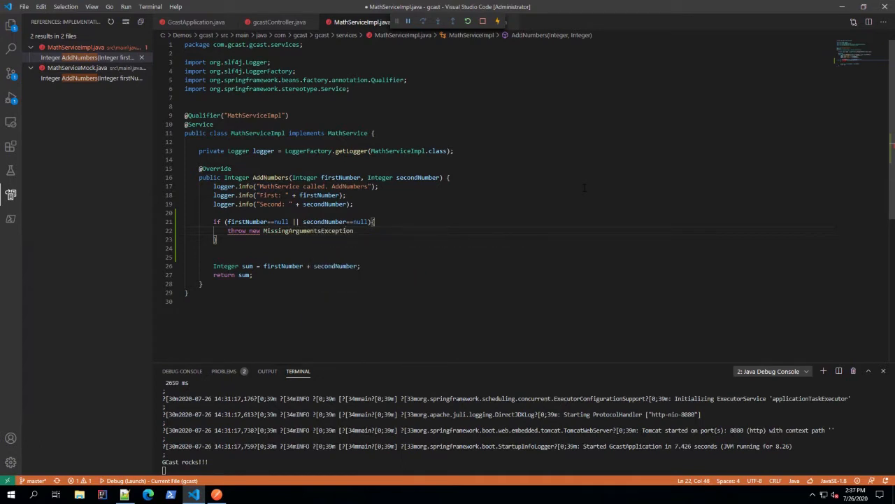
{"action": "type", "text": "()"}
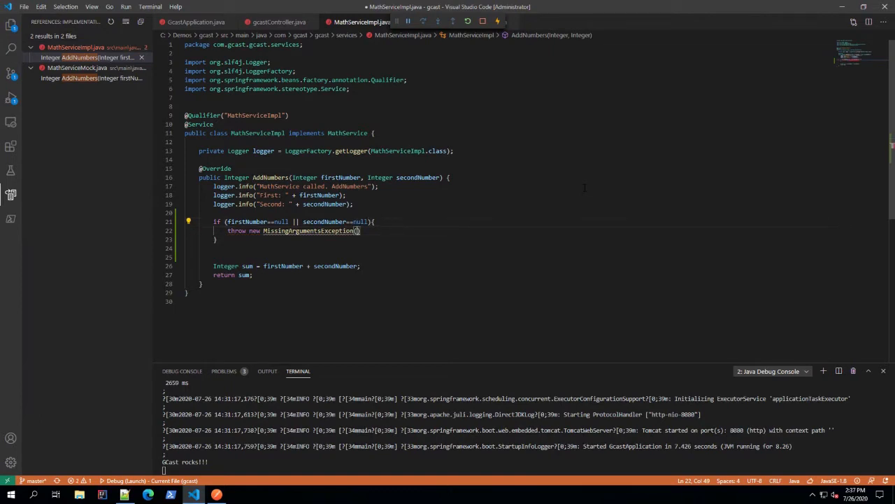
{"action": "type", "text": "message"}
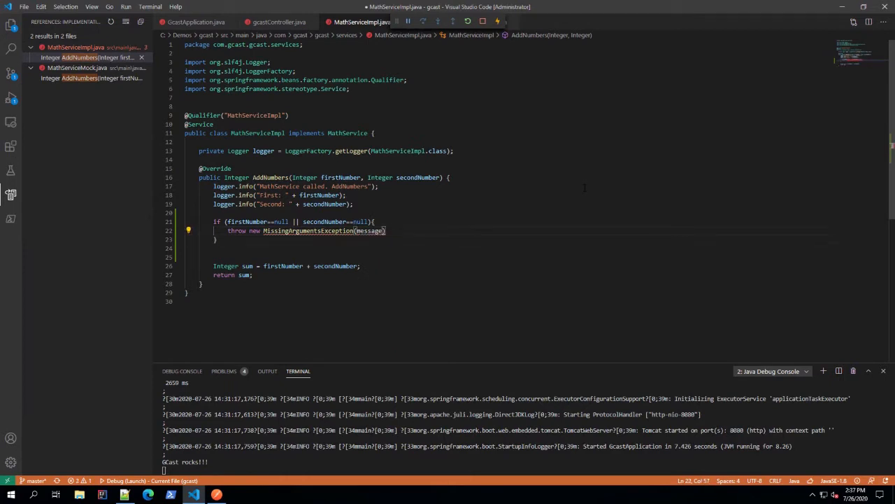
Define message as 'Missing input. Required firstNumber and secondNumber are required'.
{"action": "left_click", "coordinate": [278, 21]}
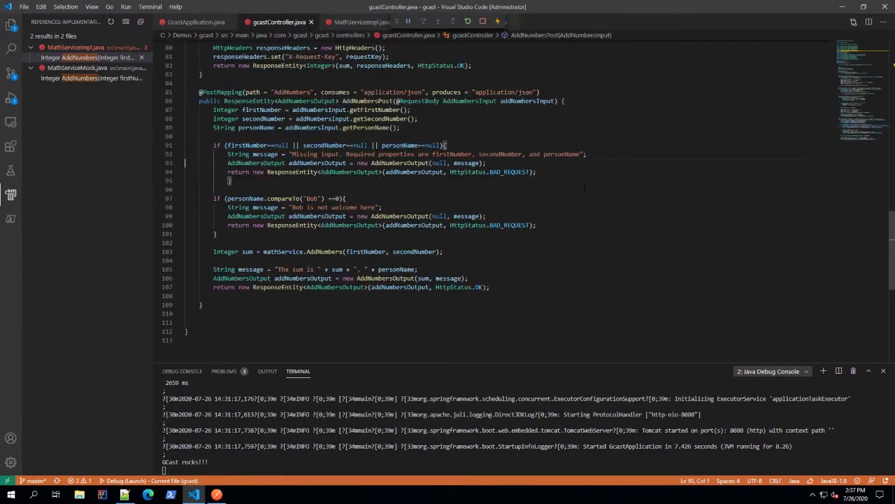
{"action": "left_click", "coordinate": [359, 21]}
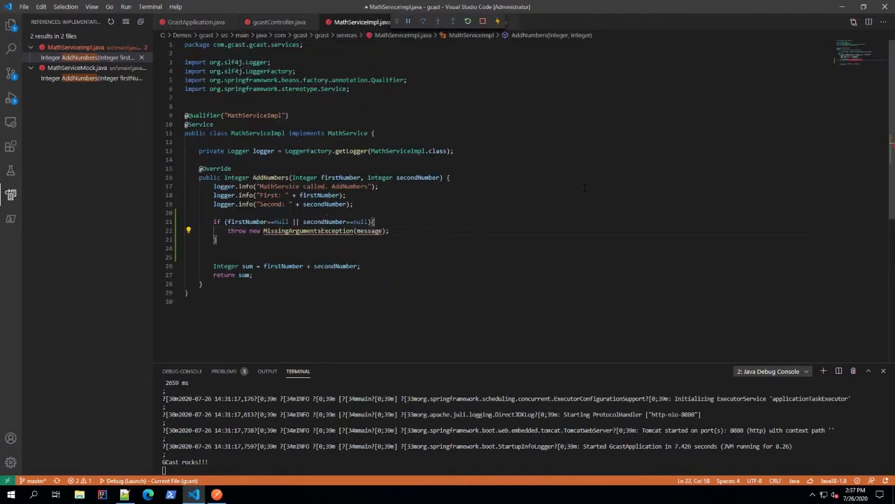
{"action": "type", "text": "String message = \"Missing input. Required properties are firstNumber, secondNumber, and personName\";"}
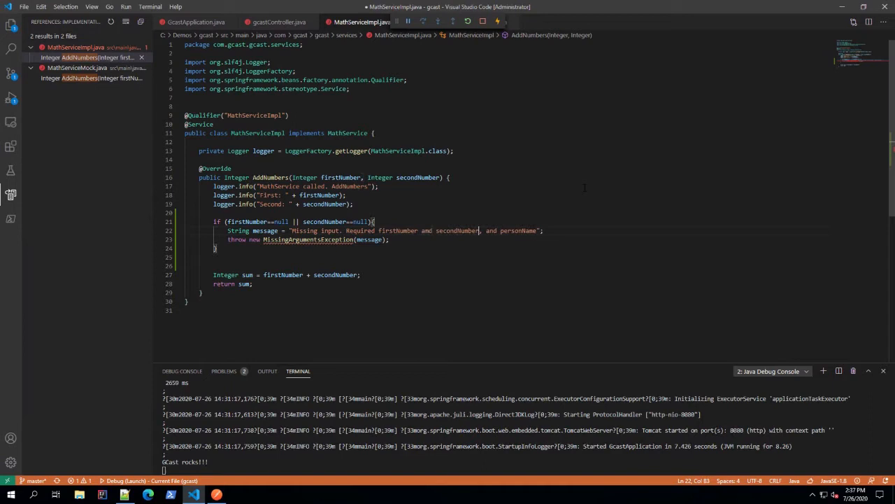
{"action": "key", "text": "Backspace"}
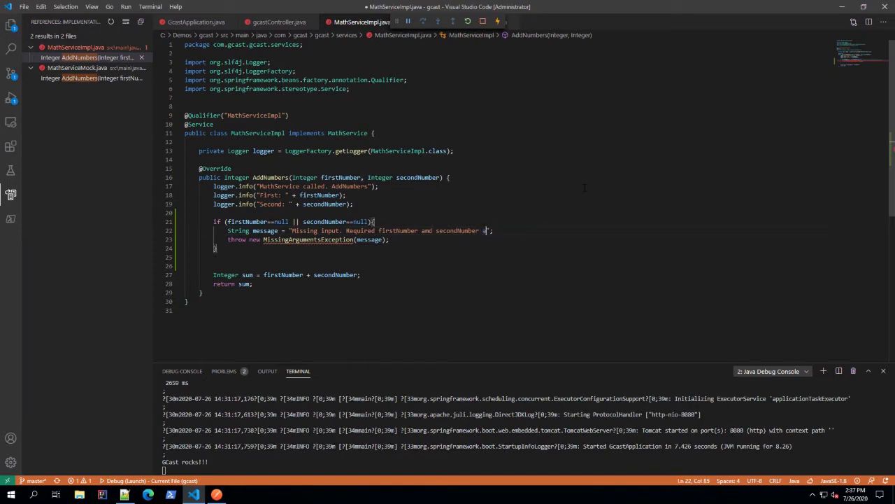
{"action": "type", "text": "are required"}
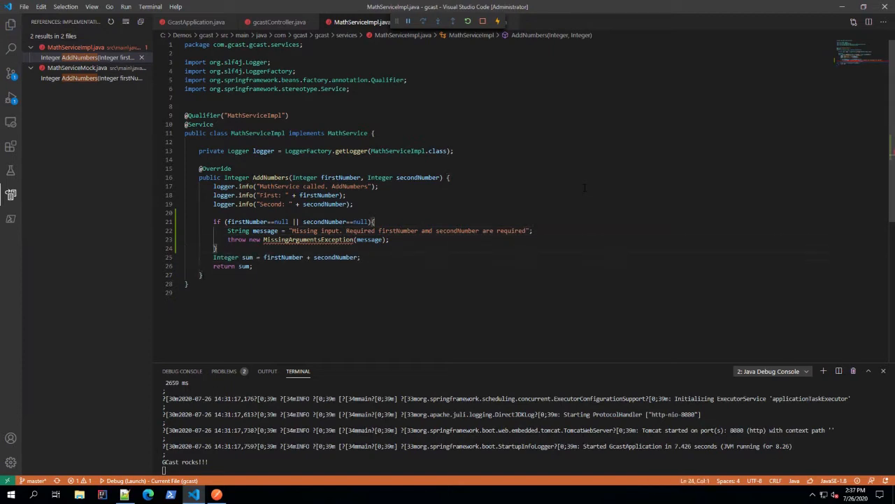
{"action": "left_click", "coordinate": [307, 239]}
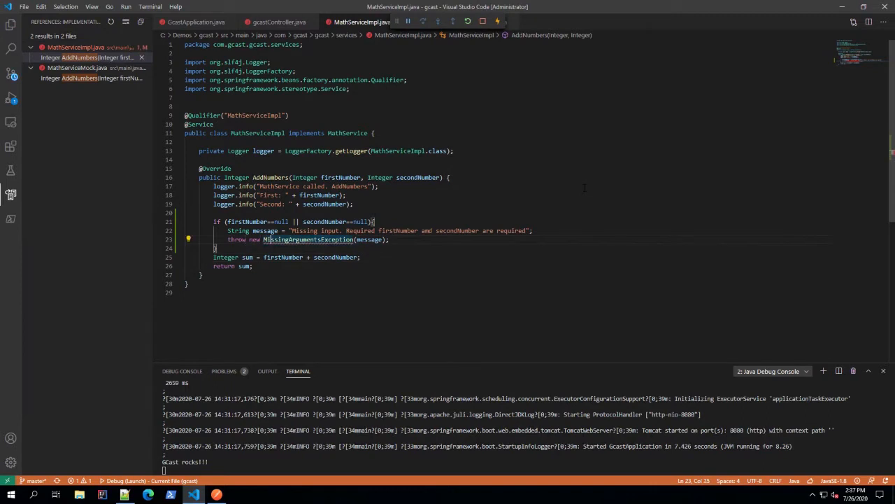
Import MissingArgumentsException in MathServiceImpl and make the exception's constructor public.
{"action": "left_click", "coordinate": [189, 240]}
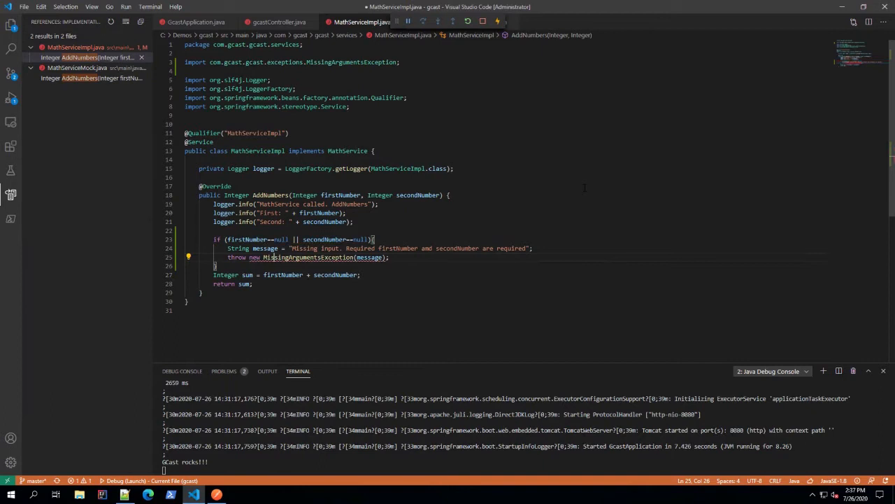
{"action": "left_click", "coordinate": [322, 257]}
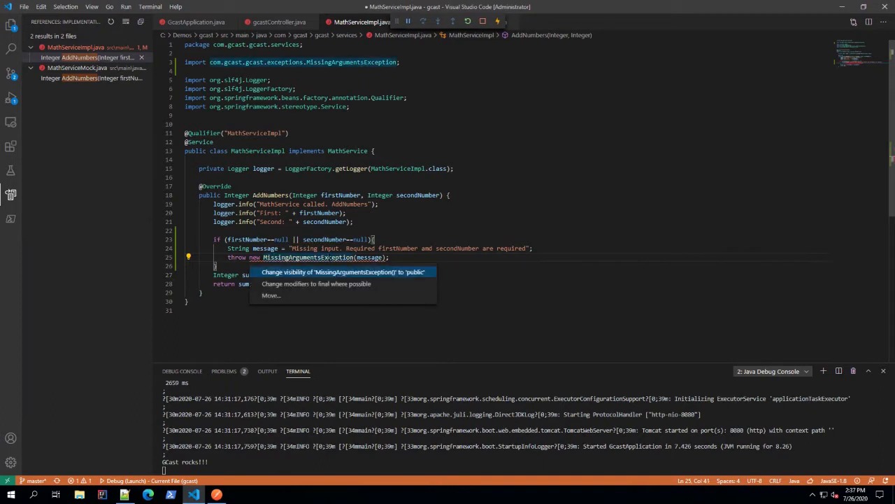
{"action": "mouse_move", "coordinate": [272, 295]}
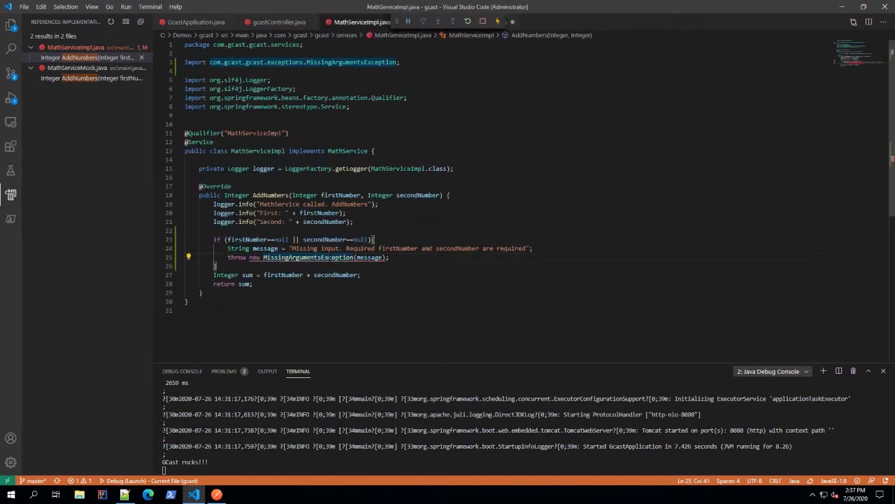
{"action": "left_click", "coordinate": [188, 257]}
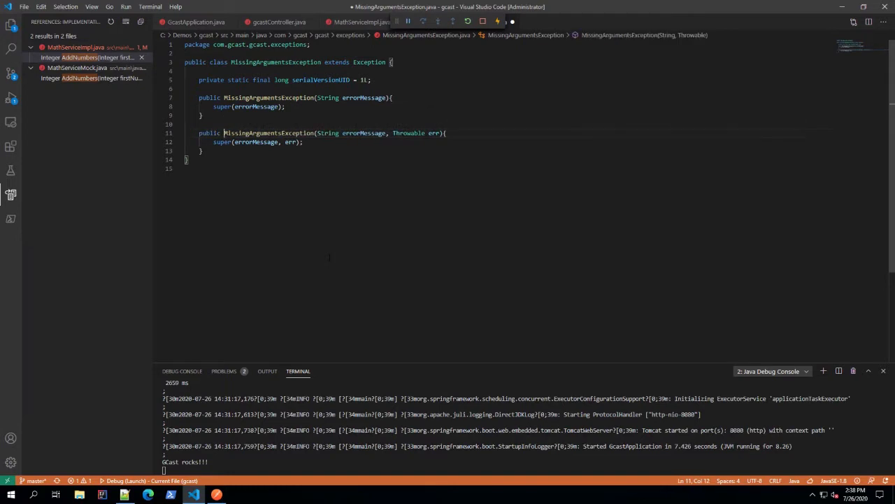
{"action": "left_click", "coordinate": [360, 22]}
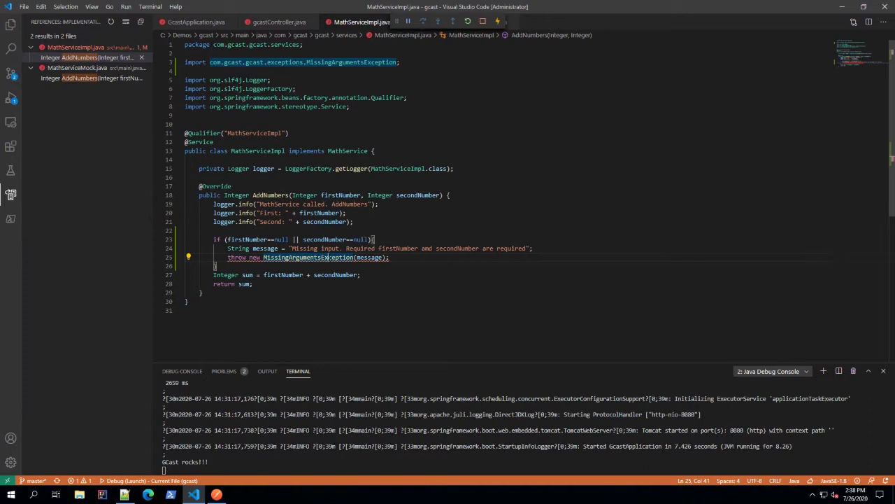
{"action": "left_click", "coordinate": [188, 256]}
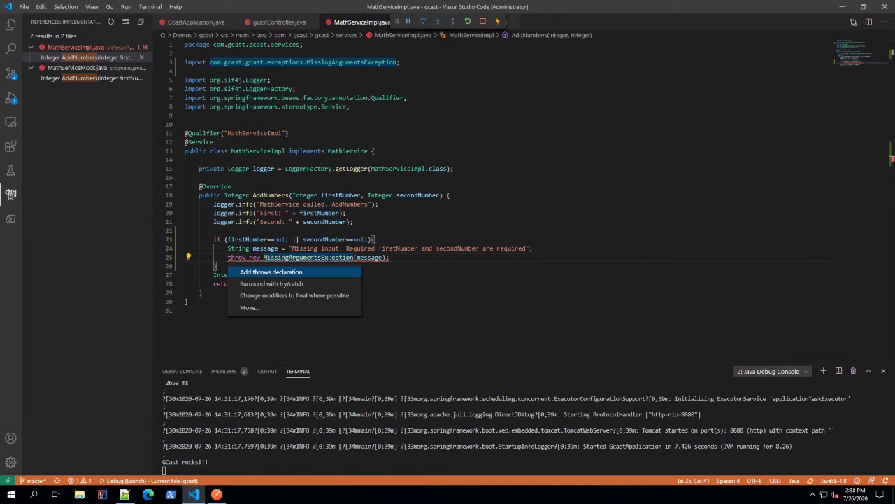
Add throws MissingArgumentsException to AddNumbers in MathServiceImpl and the MathService interface.
{"action": "left_click", "coordinate": [270, 272]}
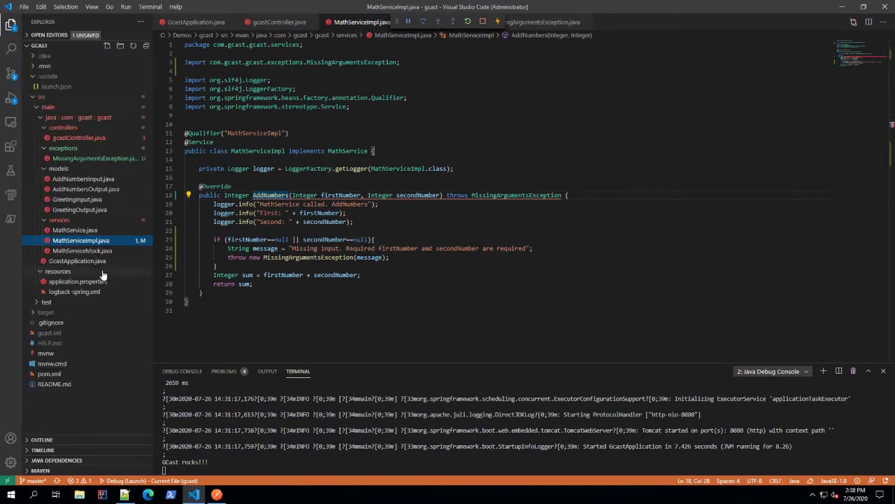
{"action": "left_click", "coordinate": [74, 230]}
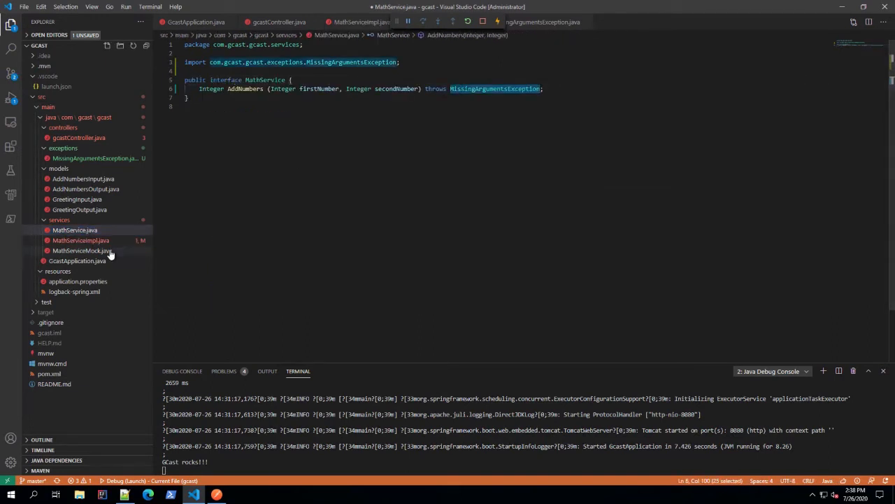
Open MathServiceMock and remove a throws clause mistakenly added to the class declaration.
{"action": "left_click", "coordinate": [81, 250]}
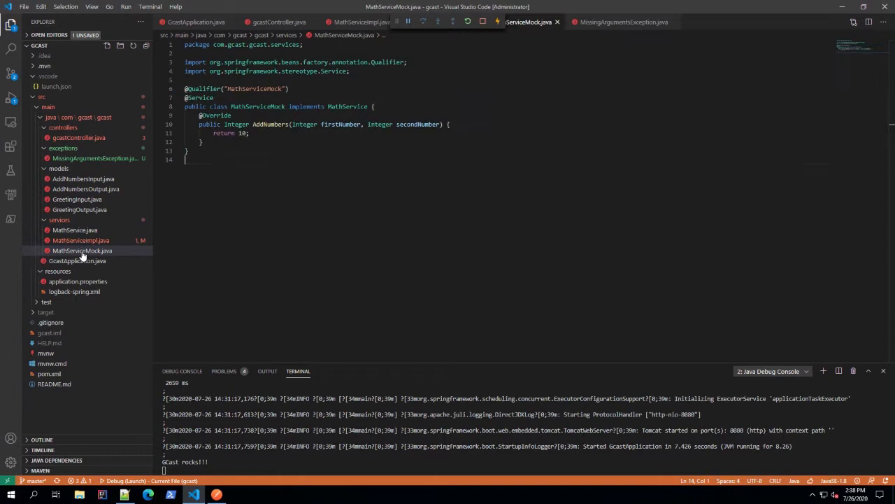
{"action": "left_click", "coordinate": [372, 107]}
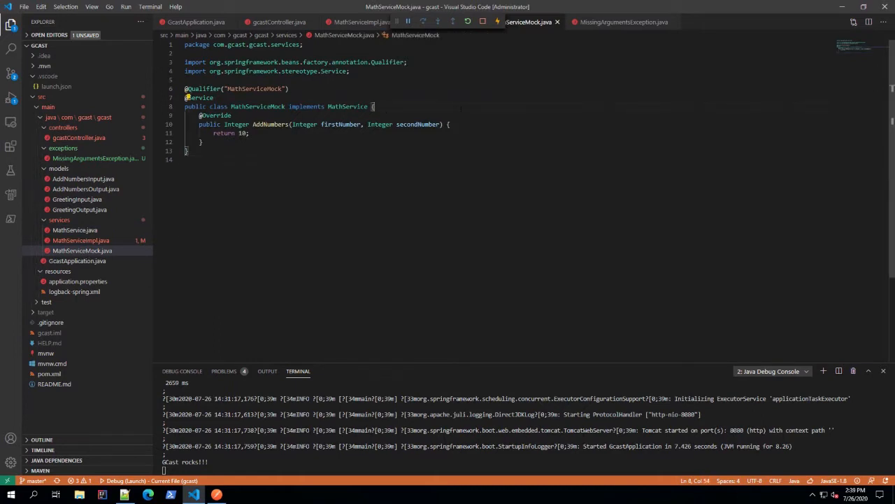
{"action": "left_click", "coordinate": [74, 229]}
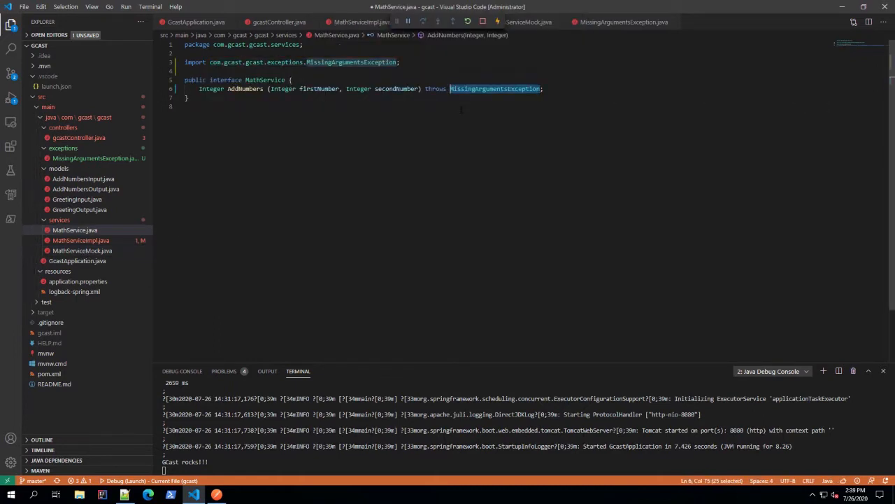
{"action": "left_click", "coordinate": [514, 21]}
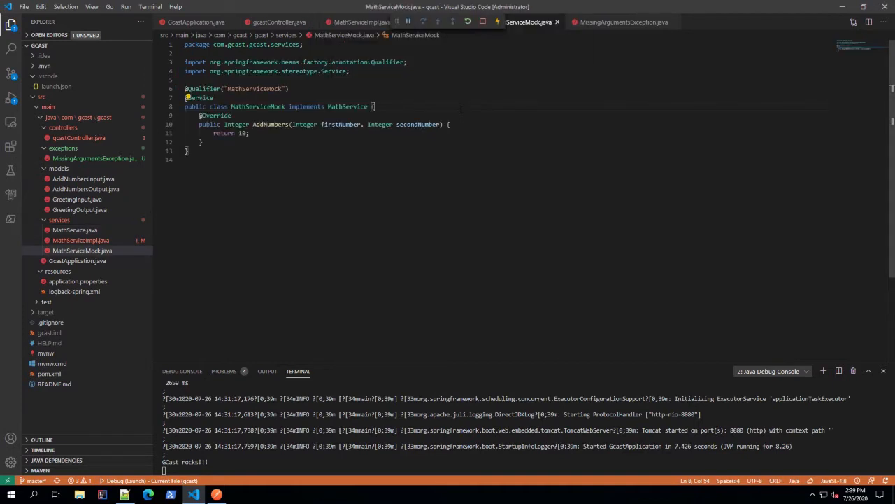
{"action": "type", "text": "throws MissingArgumentsException"}
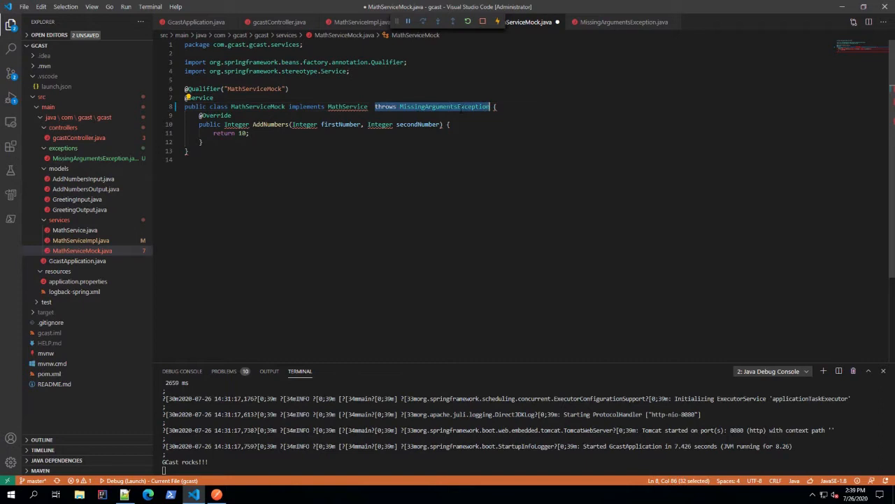
{"action": "key", "text": "Delete"}
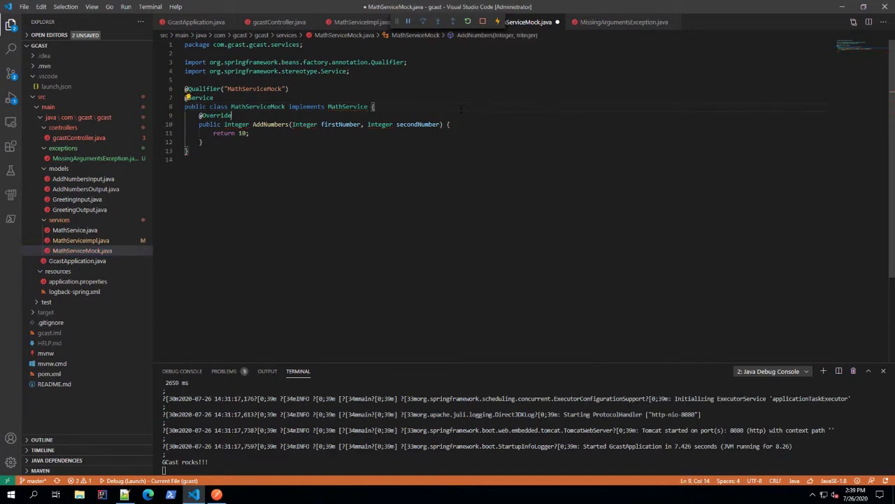
Add throws MissingArgumentsException to the mock's AddNumbers signature and import it.
{"action": "left_click", "coordinate": [450, 124]}
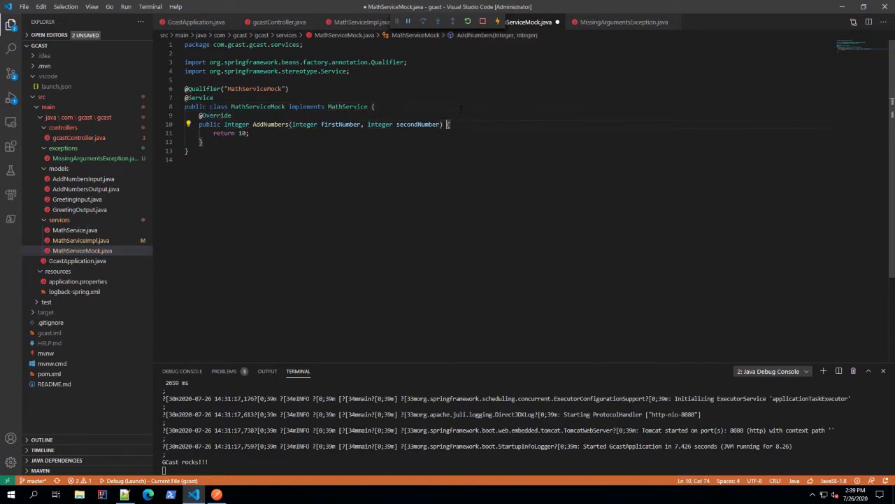
{"action": "type", "text": "throws MissingArgumentsException"}
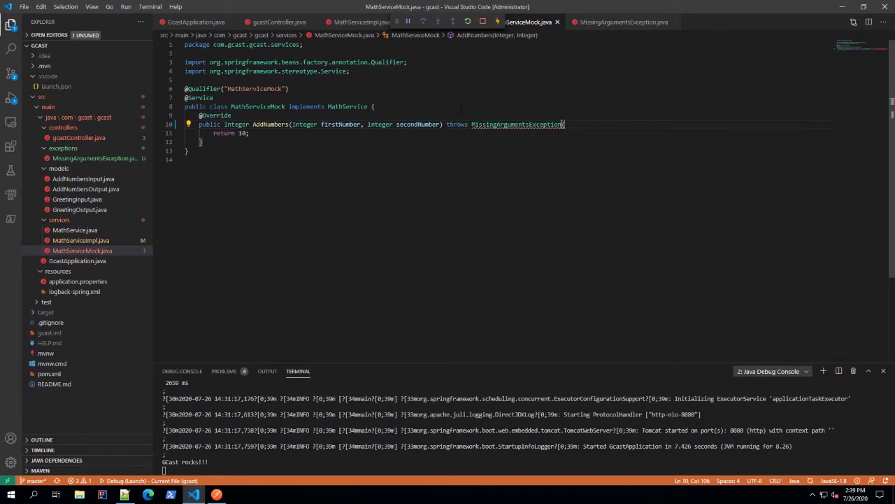
{"action": "left_click", "coordinate": [188, 124]}
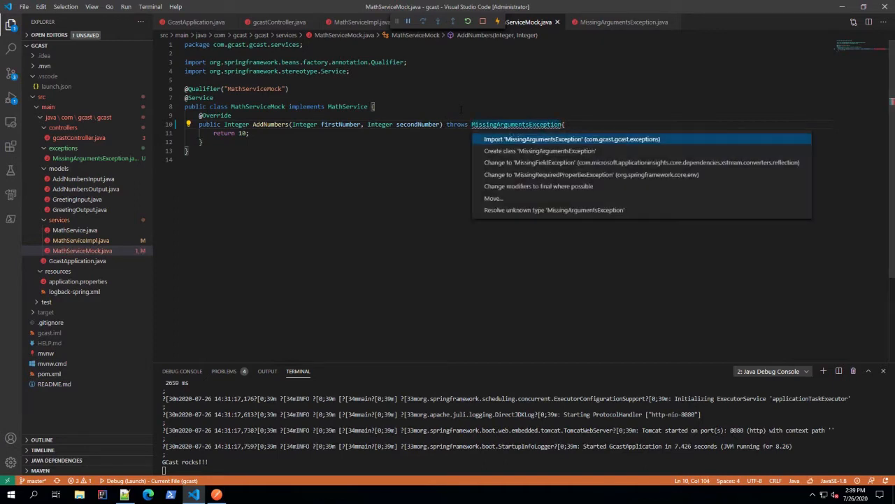
{"action": "left_click", "coordinate": [573, 138]}
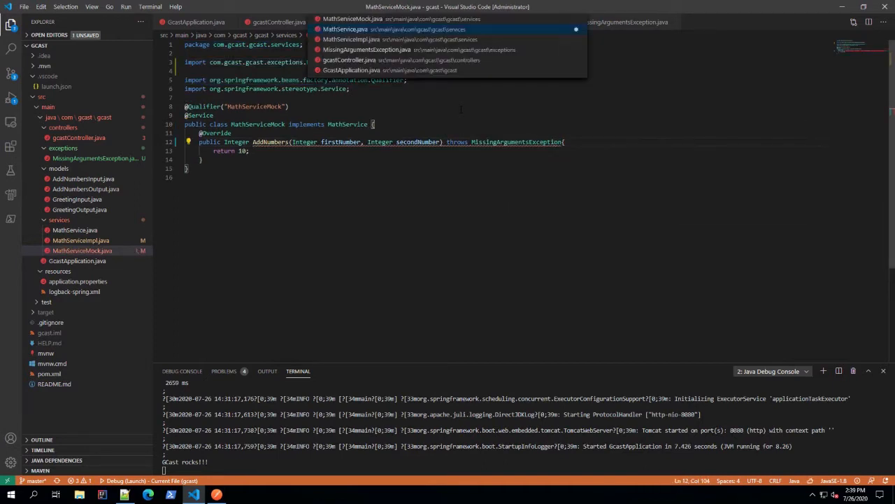
{"action": "left_click", "coordinate": [344, 29]}
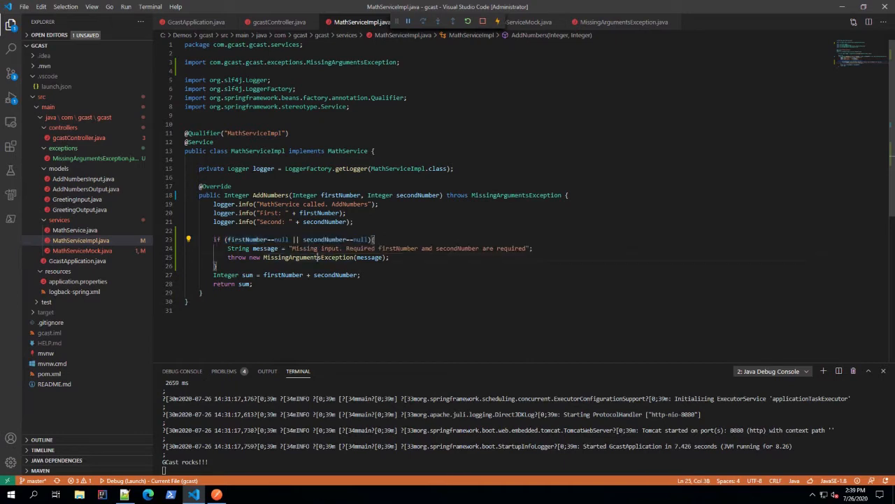
{"action": "double_click", "coordinate": [367, 257]}
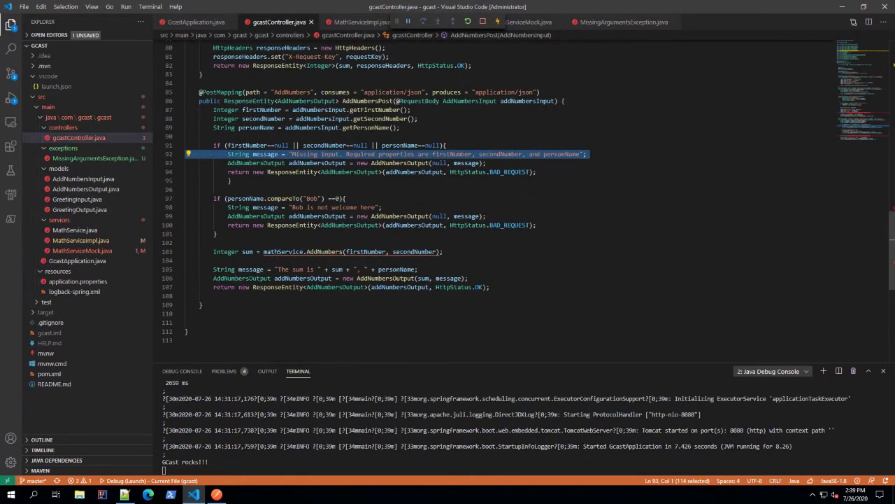
Limit the controller's null check to personName, with message 'Missing input. personName is required'.
{"action": "left_click", "coordinate": [226, 145]}
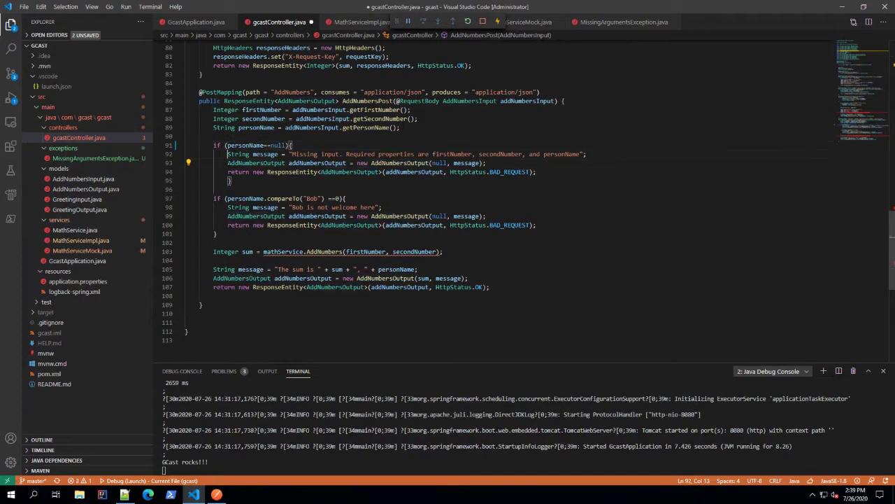
{"action": "left_click", "coordinate": [317, 154]}
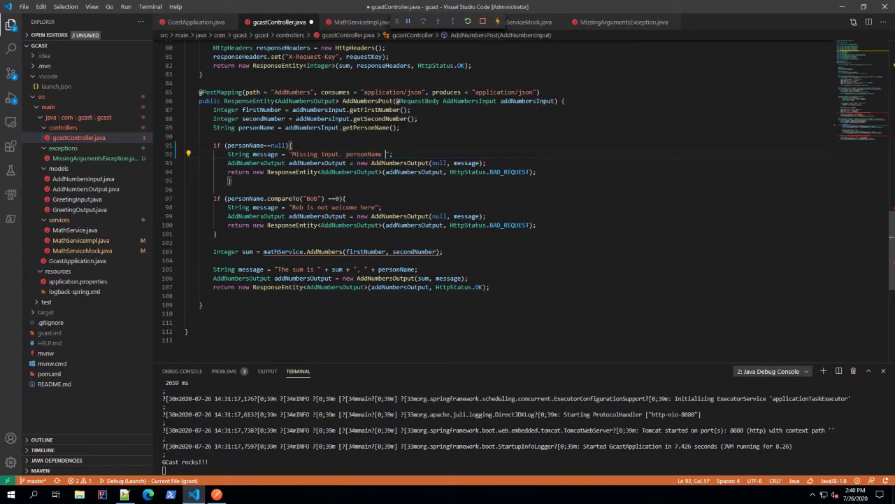
{"action": "type", "text": "is required"}
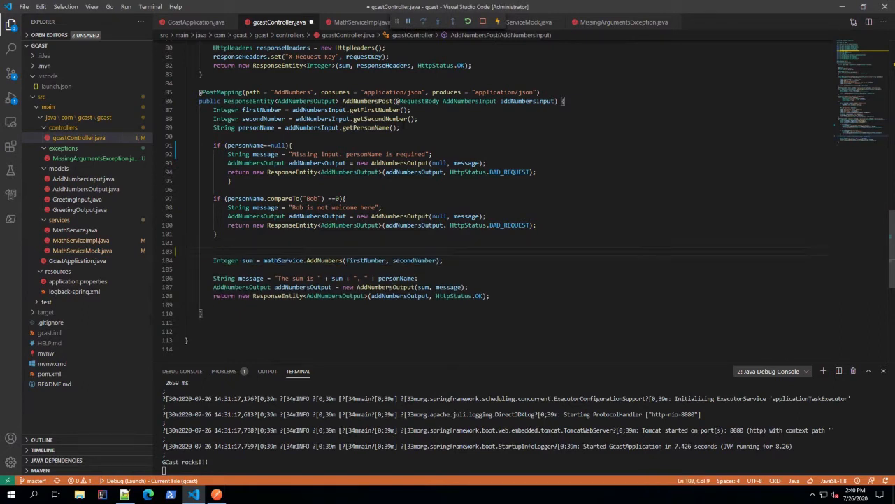
{"action": "type", "text": "try{"}
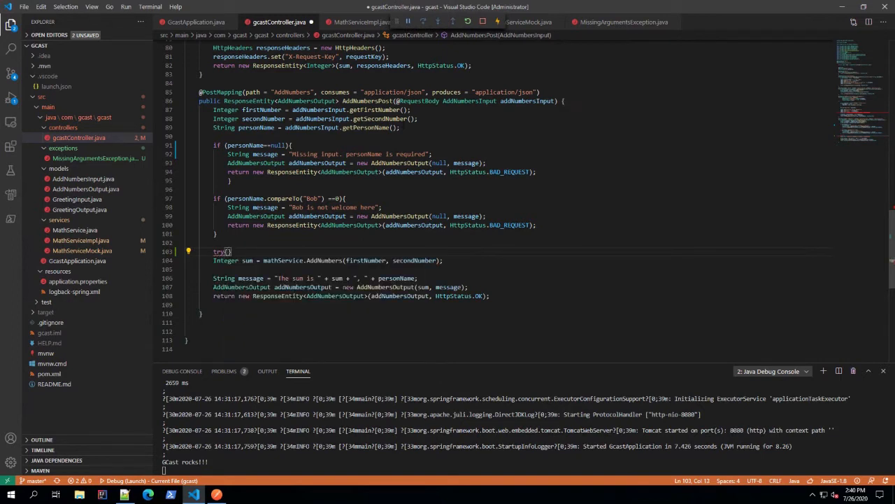
Wrap mathService.AddNumbers in try/catch MissingArgumentsException ex, declare Integer sum = null, and save.
{"action": "type", "text": "}catch ("}
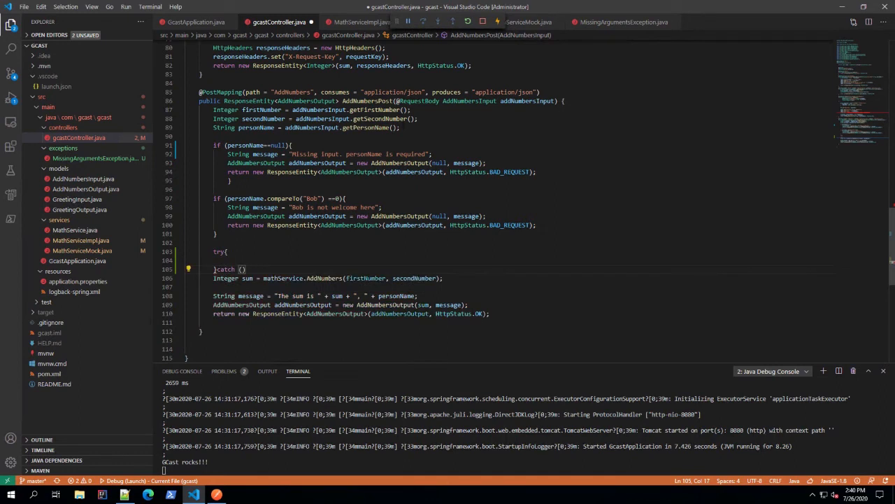
{"action": "type", "text": "MissingArgumentsException"}
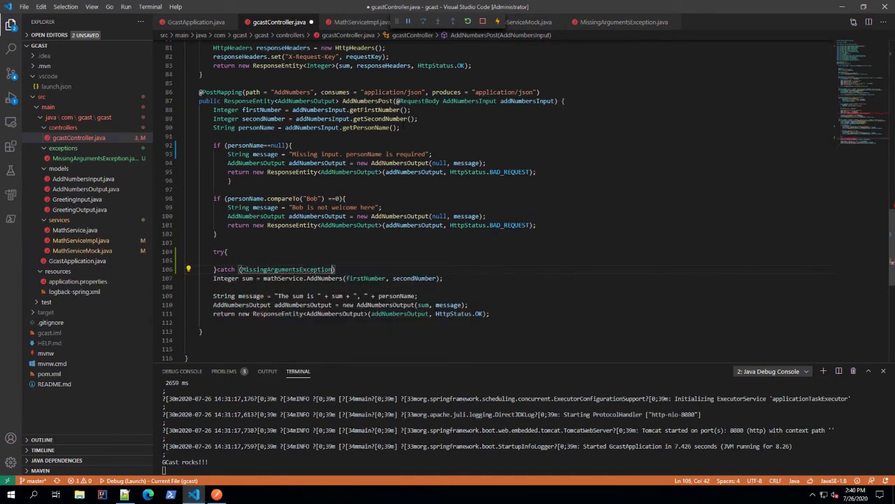
{"action": "type", "text": "ex"}
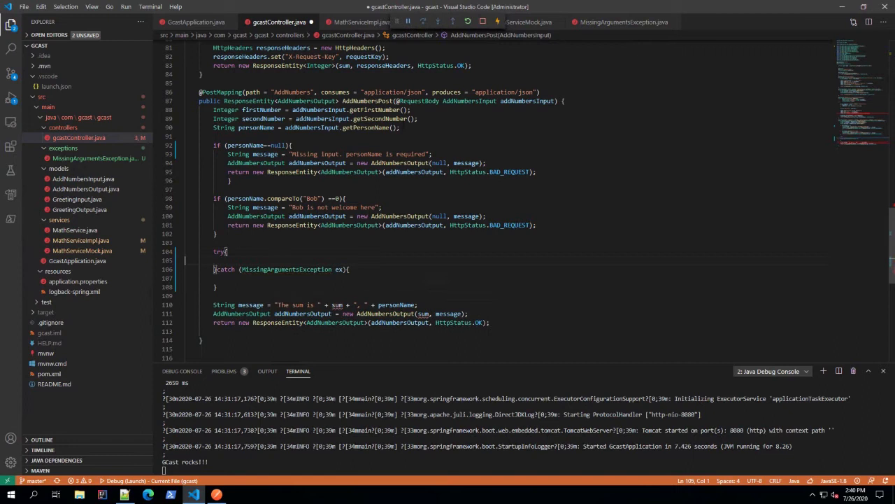
{"action": "type", "text": "Integer sum = mathService.AddNumbers(firstNumber, secondNumber);"}
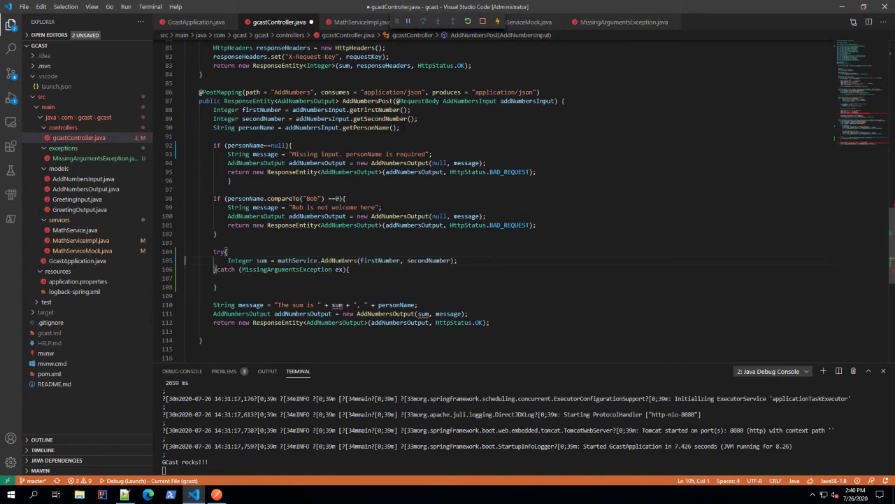
{"action": "double_click", "coordinate": [247, 260]}
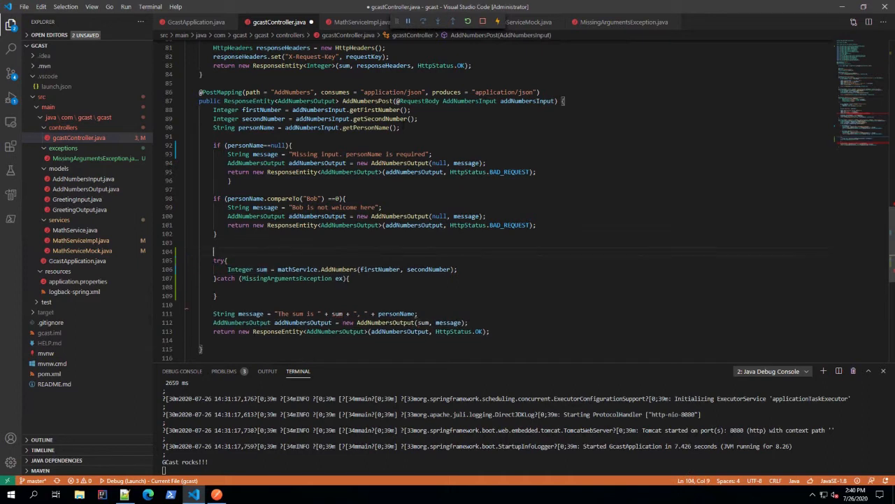
{"action": "type", "text": "Integer sum = null;"}
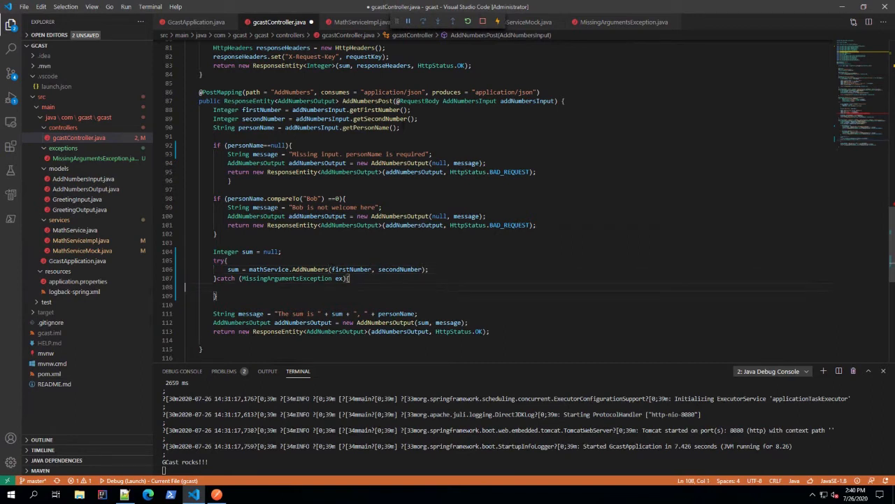
{"action": "key", "text": "ctrl+s"}
{"action": "type", "text": "String message = ex.getMessage();"}
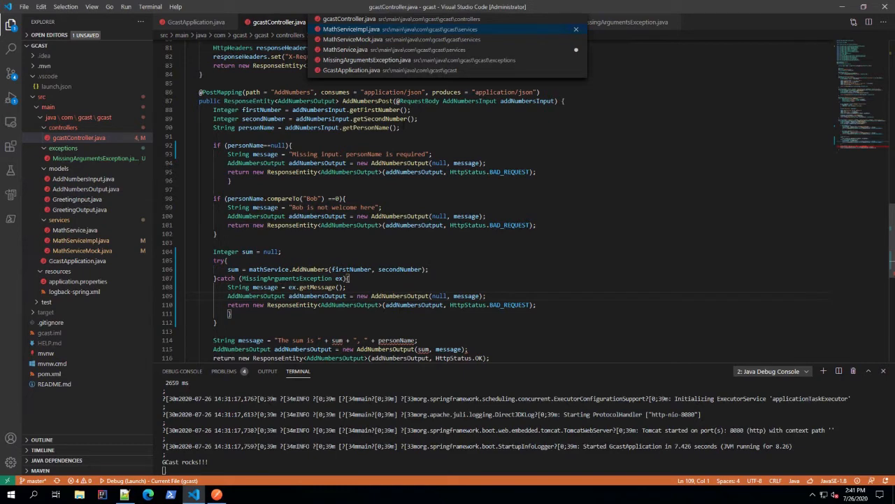
Make the catch return AddNumbersOutput(null, ex.getMessage()) with HttpStatus.BAD_REQUEST, checking MathServiceImpl first.
{"action": "left_click", "coordinate": [351, 29]}
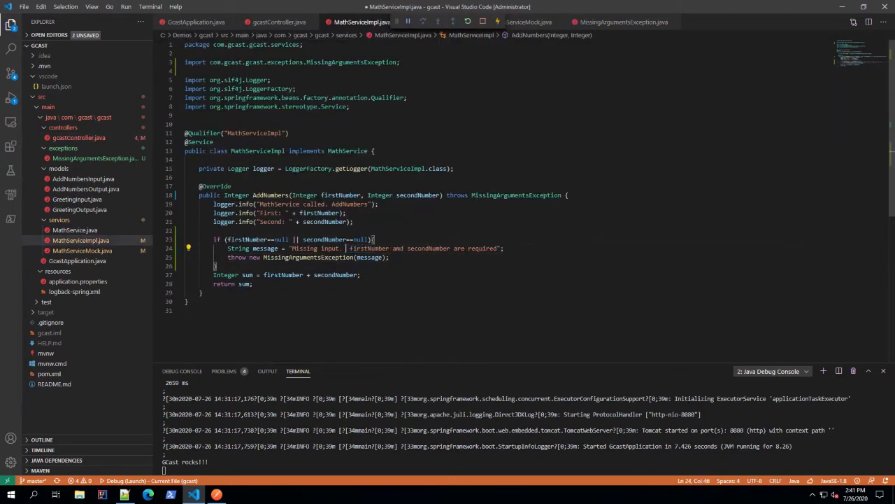
{"action": "left_click", "coordinate": [279, 21]}
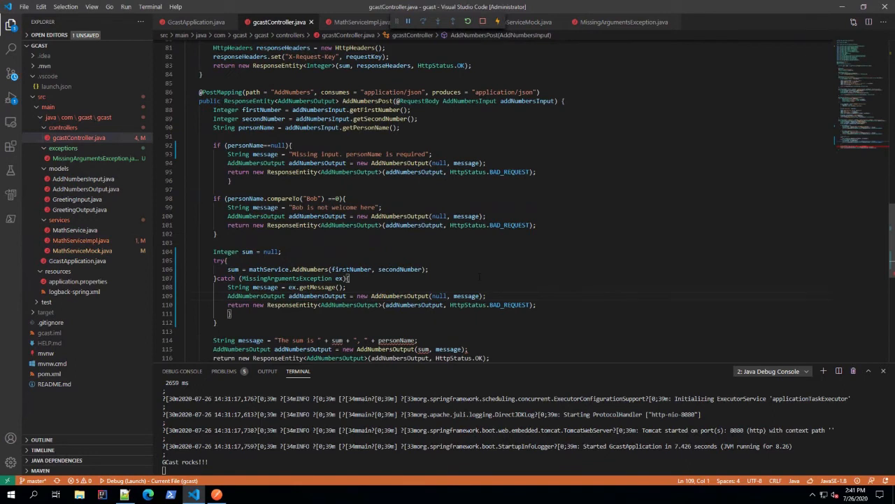
{"action": "triple_click", "coordinate": [287, 287]}
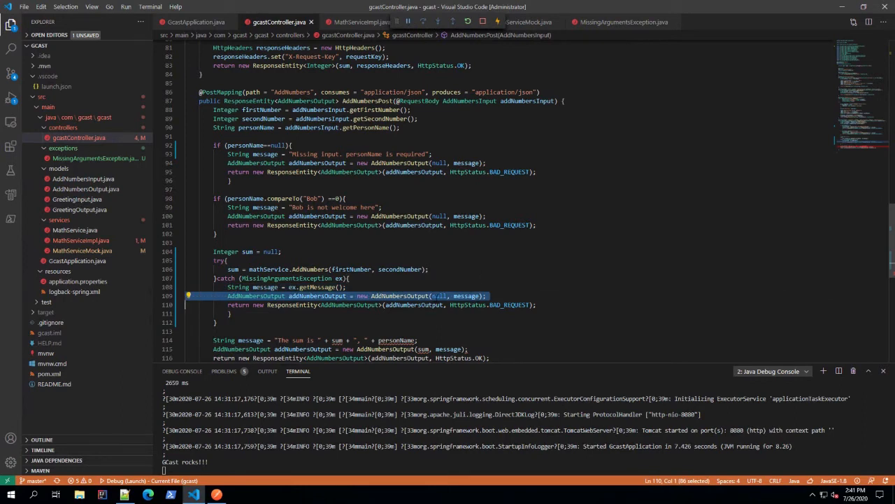
{"action": "double_click", "coordinate": [438, 295]}
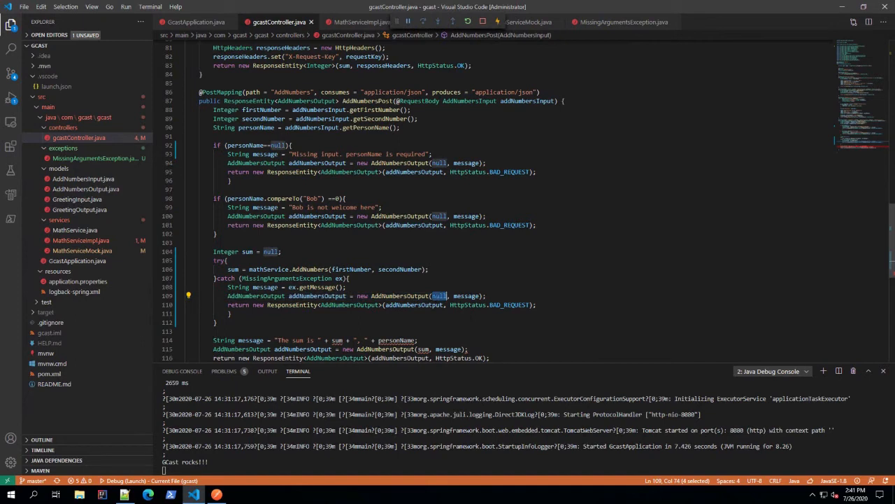
{"action": "double_click", "coordinate": [466, 296]}
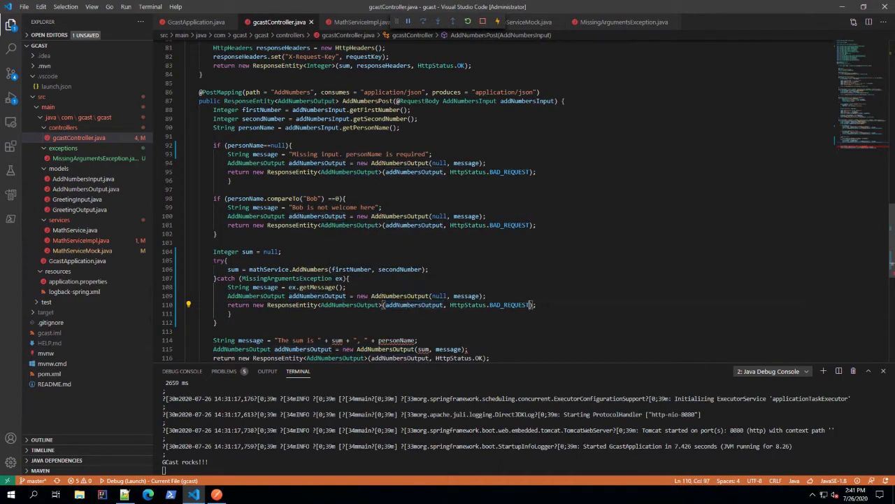
{"action": "double_click", "coordinate": [490, 305]}
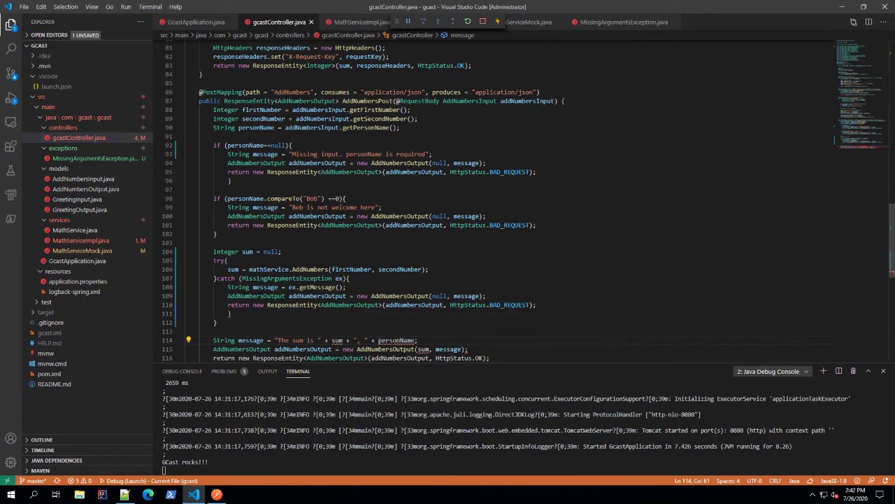
{"action": "mouse_move", "coordinate": [396, 340]}
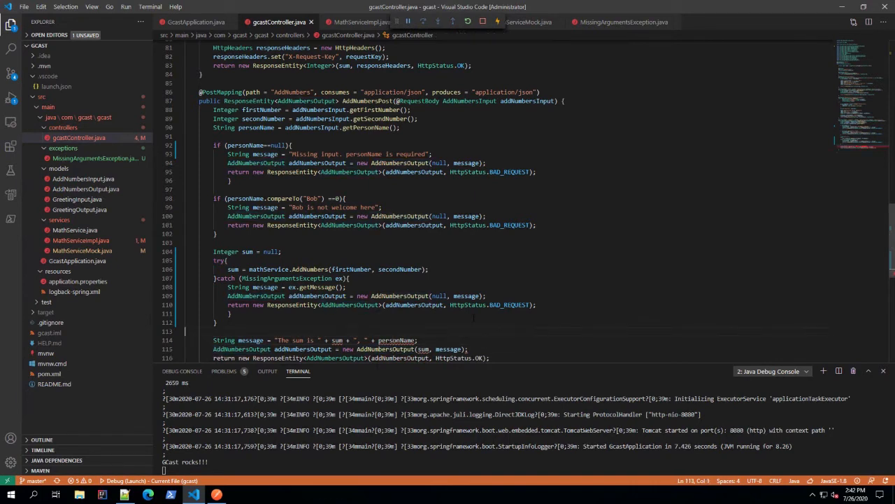
Delete the extra closing brace below the catch block and review MissingArgumentsException quick fixes.
{"action": "left_click", "coordinate": [228, 313]}
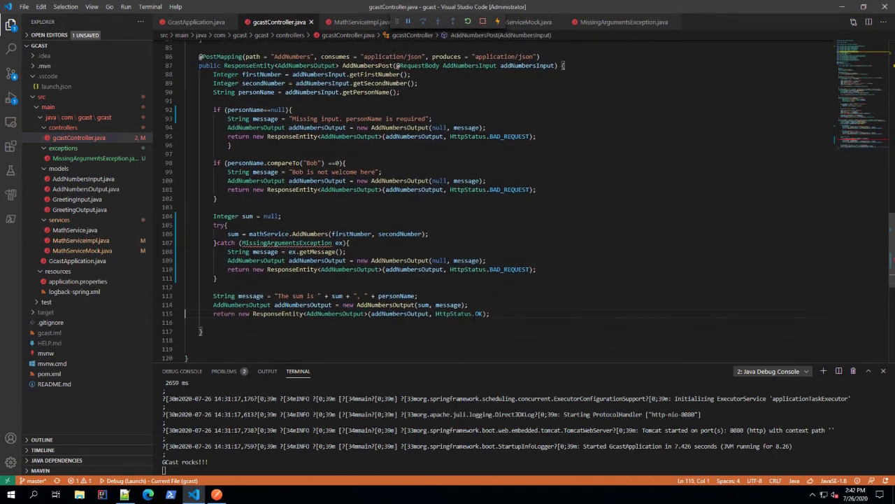
{"action": "left_click", "coordinate": [213, 242]}
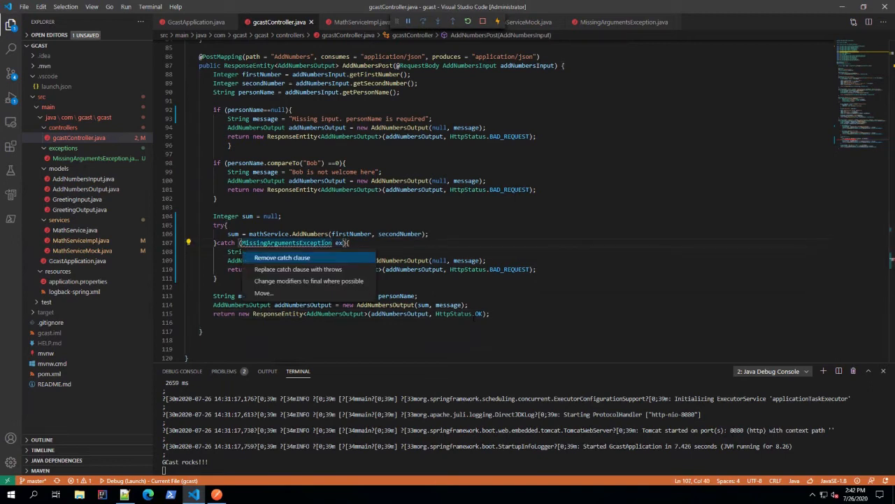
{"action": "mouse_move", "coordinate": [309, 280]}
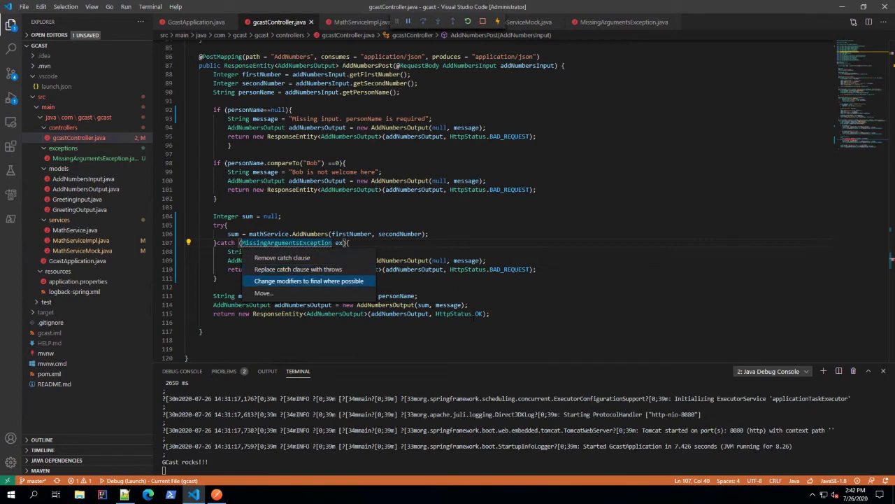
{"action": "mouse_move", "coordinate": [263, 292]}
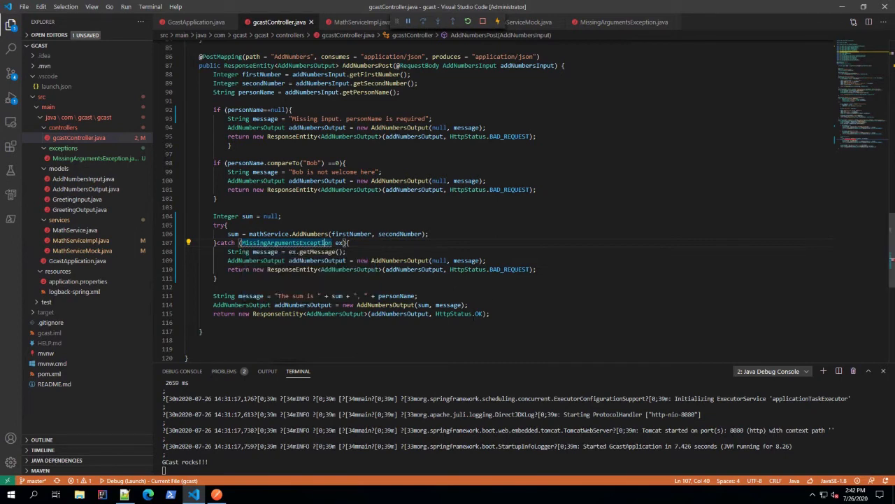
{"action": "scroll", "scroll_direction": "up", "scroll_amount": 3}
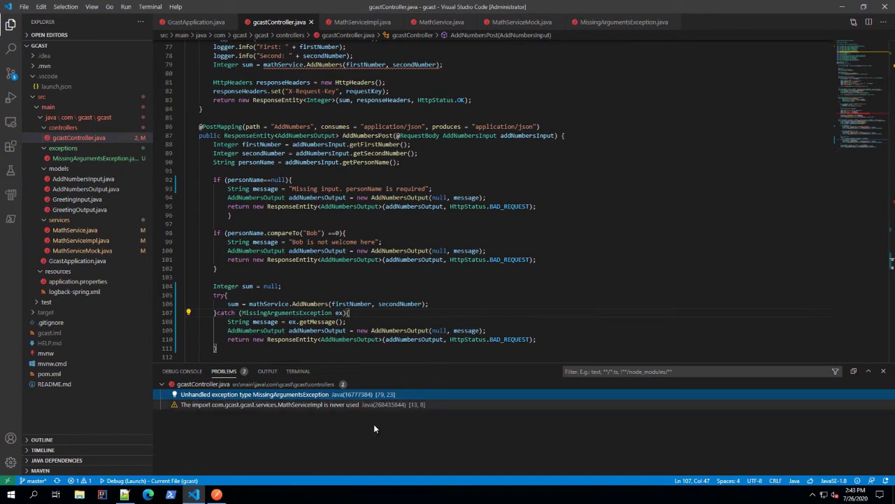
Add a throws declaration for MissingArgumentsException at line 79, then open GcastApplication.java to restart.
{"action": "left_click", "coordinate": [254, 394]}
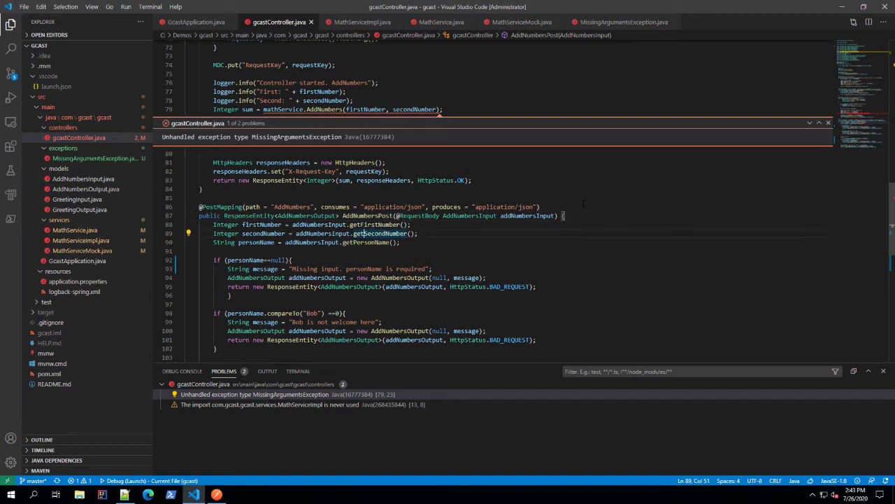
{"action": "left_click", "coordinate": [347, 91]}
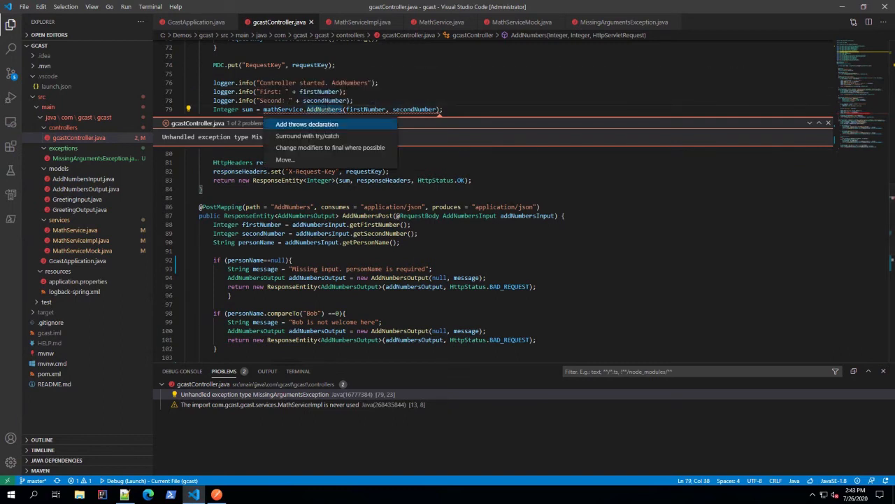
{"action": "left_click", "coordinate": [307, 124]}
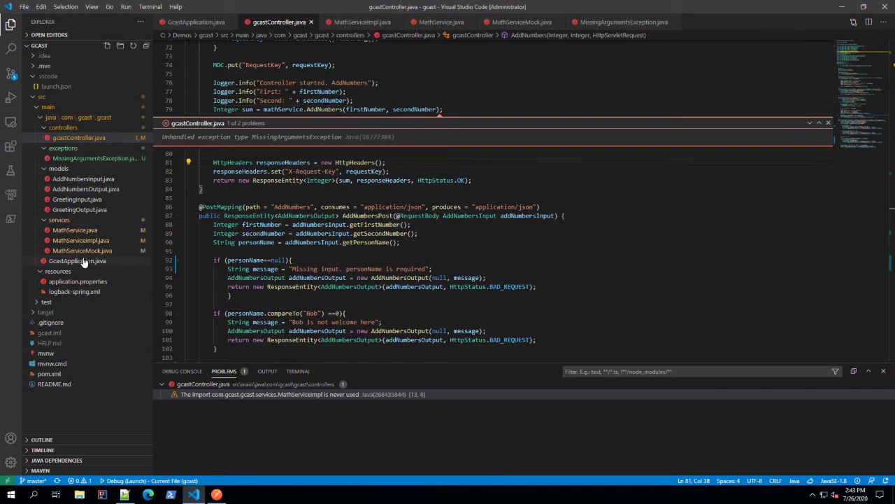
{"action": "left_click", "coordinate": [77, 261]}
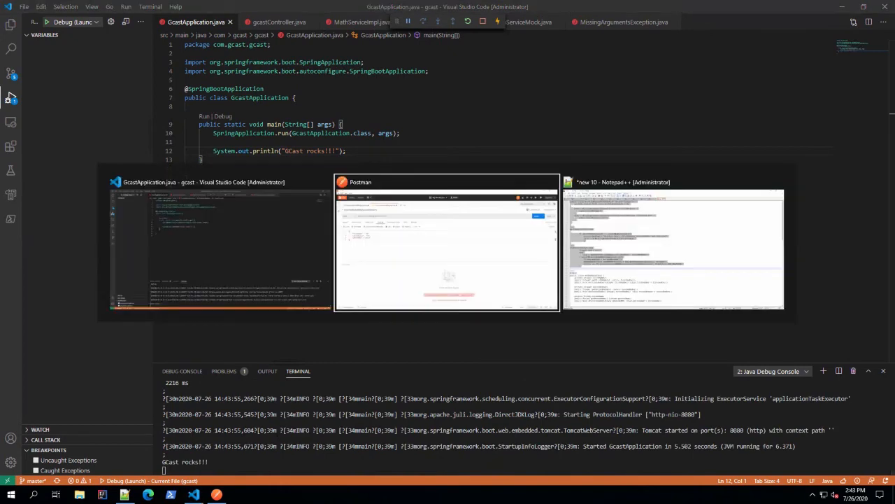
Resend the AddNumbers POST with an empty firstNumber and receive 400 Bad Request.
{"action": "left_click", "coordinate": [447, 244]}
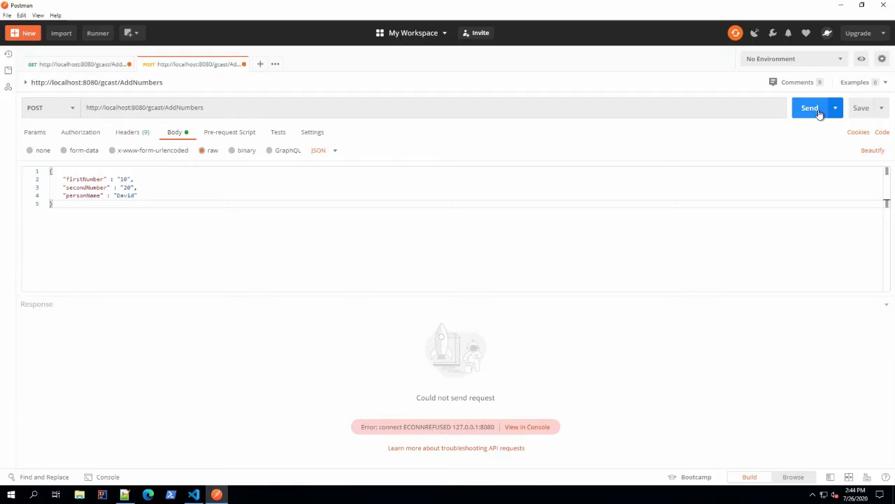
{"action": "left_click", "coordinate": [809, 107]}
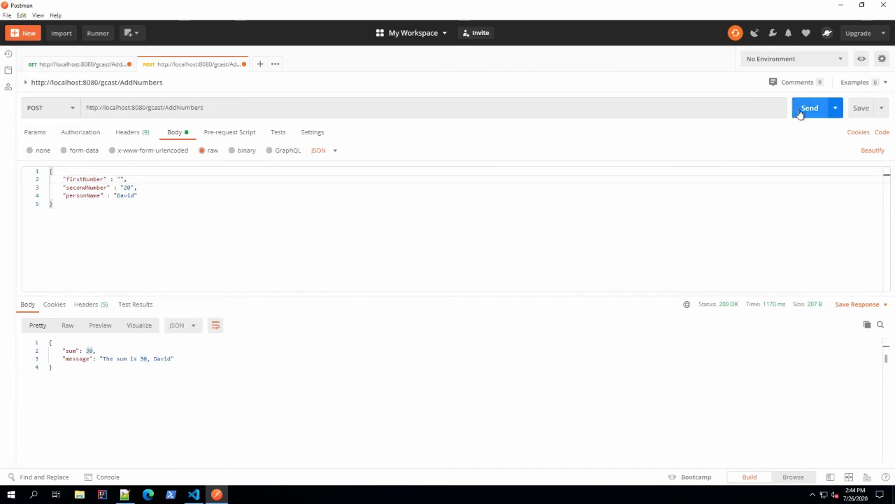
{"action": "left_click", "coordinate": [810, 108]}
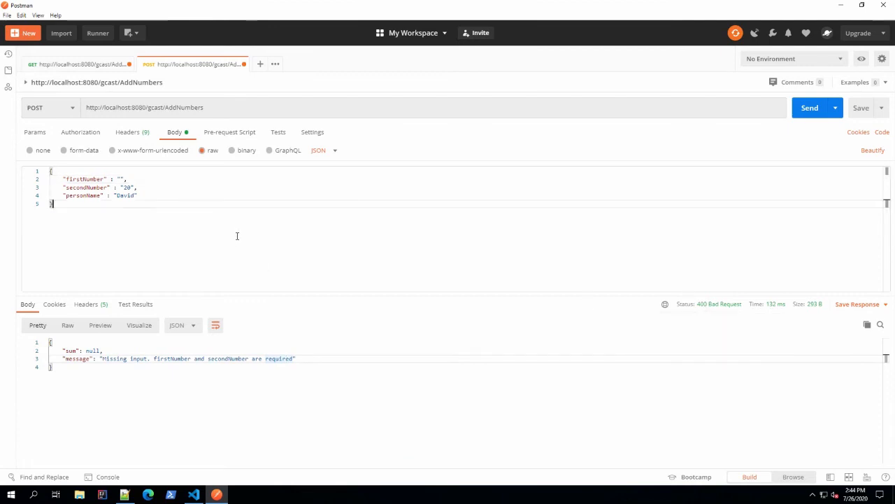
{"action": "left_click", "coordinate": [193, 495]}
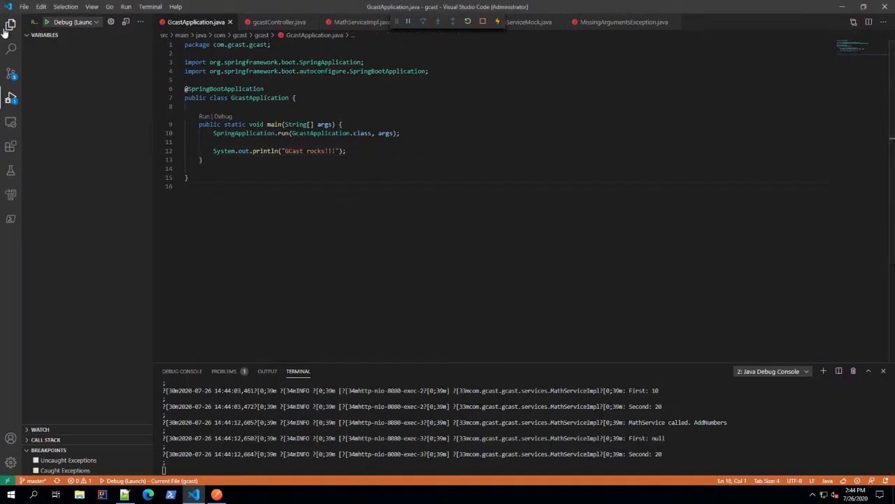
Breakpoint line 92 of gcastController.java and resend the blank-firstNumber request to hit it.
{"action": "left_click", "coordinate": [10, 25]}
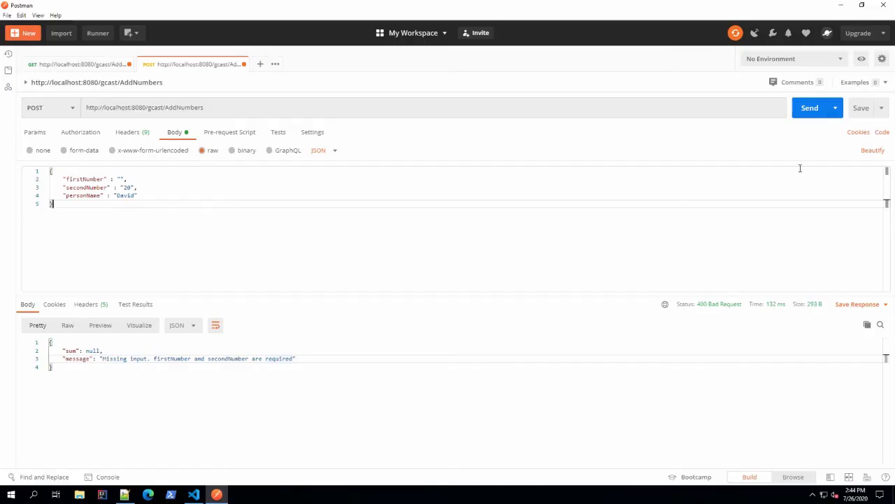
{"action": "left_click", "coordinate": [809, 107]}
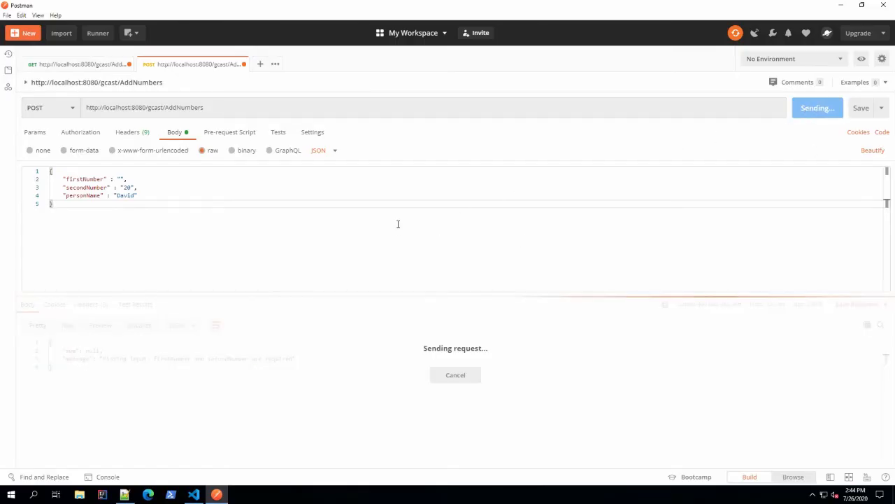
{"action": "mouse_move", "coordinate": [193, 387]}
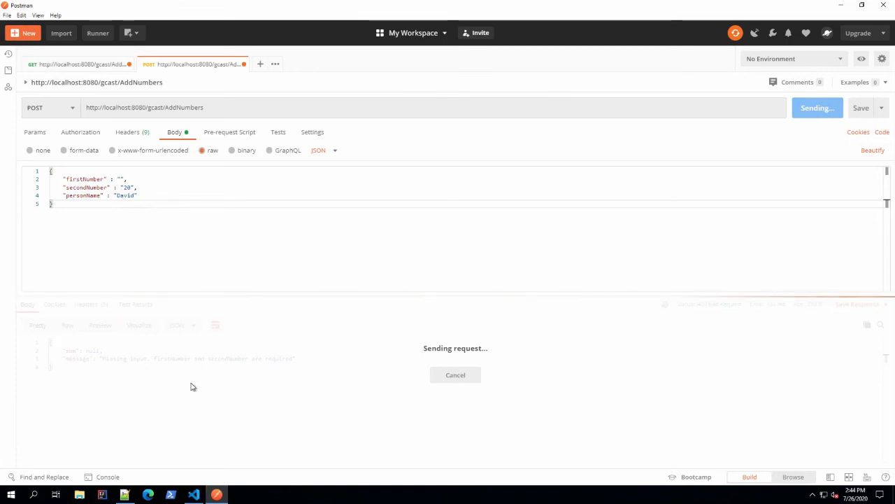
{"action": "left_click", "coordinate": [193, 494]}
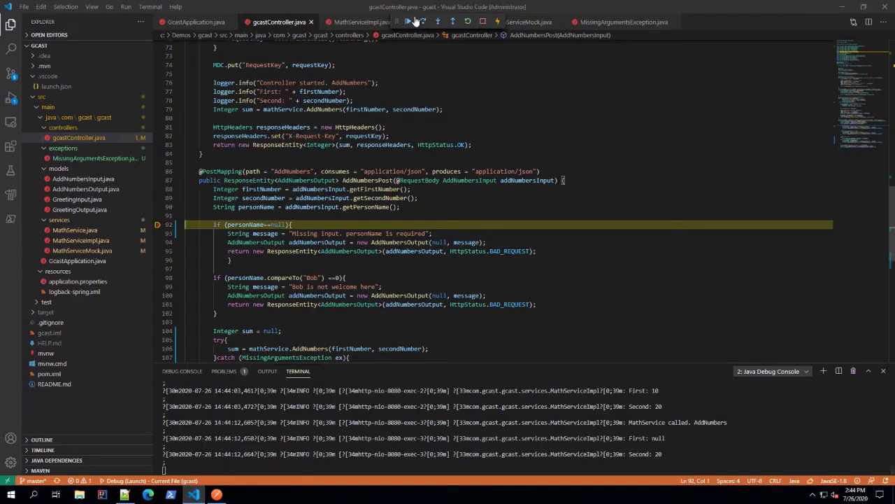
Step through MathServiceImpl's null check to the BAD_REQUEST catch at line 110, then continue.
{"action": "left_click", "coordinate": [424, 21]}
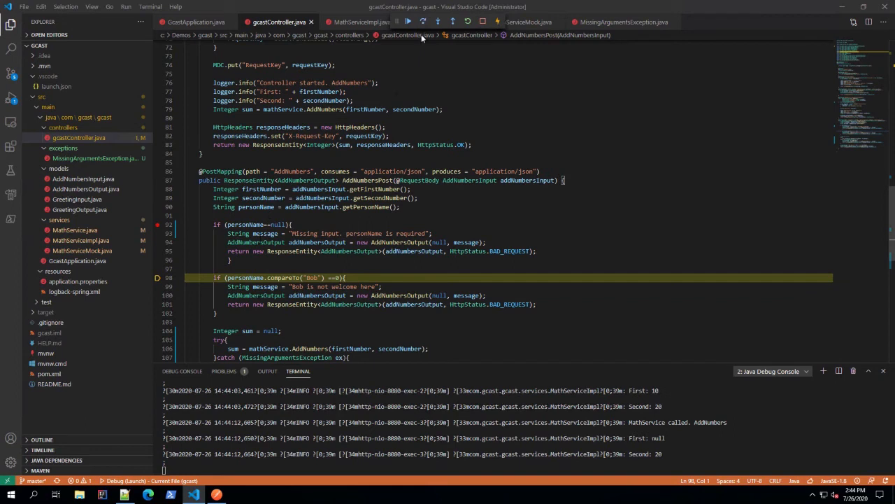
{"action": "left_click", "coordinate": [408, 21]}
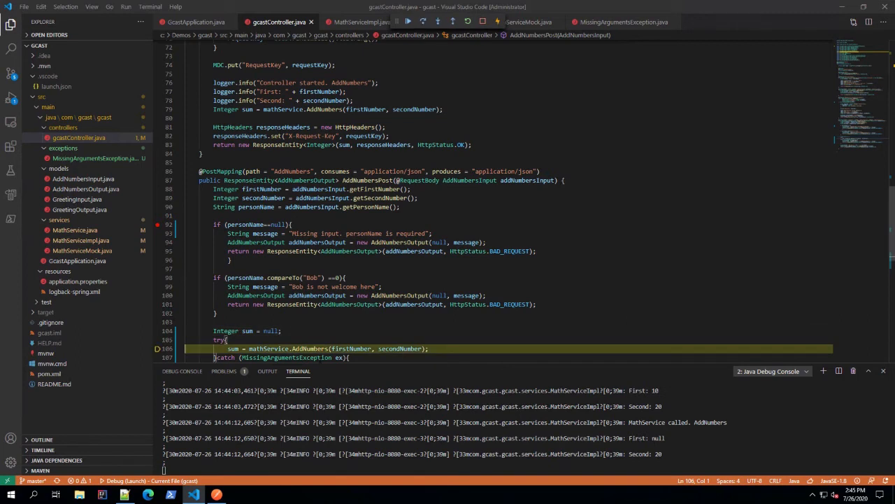
{"action": "mouse_move", "coordinate": [437, 20]}
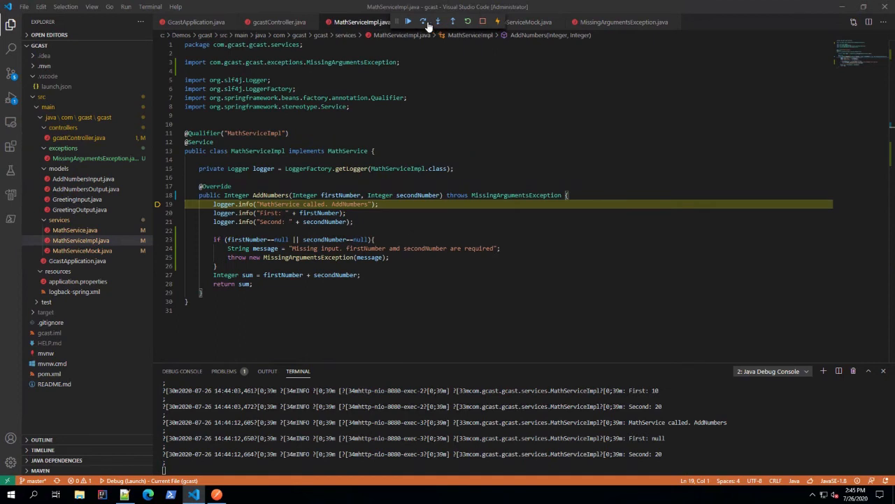
{"action": "left_click", "coordinate": [423, 21]}
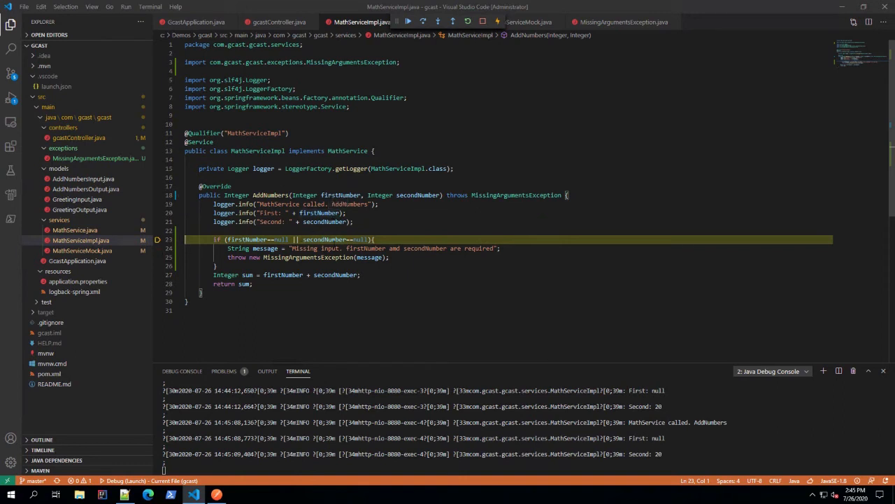
{"action": "left_click", "coordinate": [422, 21]}
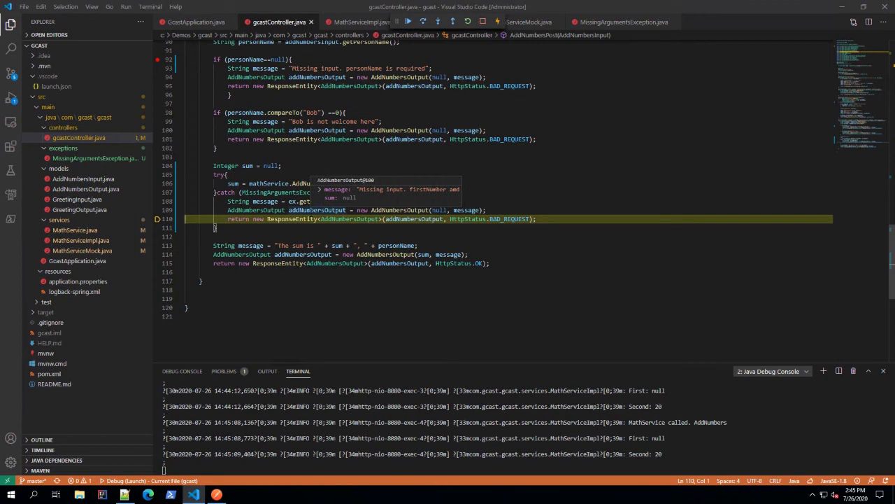
{"action": "mouse_move", "coordinate": [469, 218]}
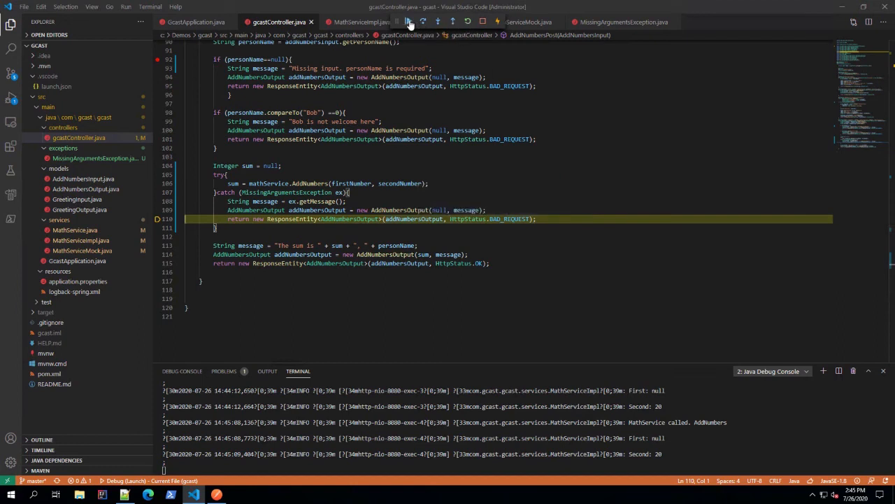
{"action": "left_click", "coordinate": [408, 21]}
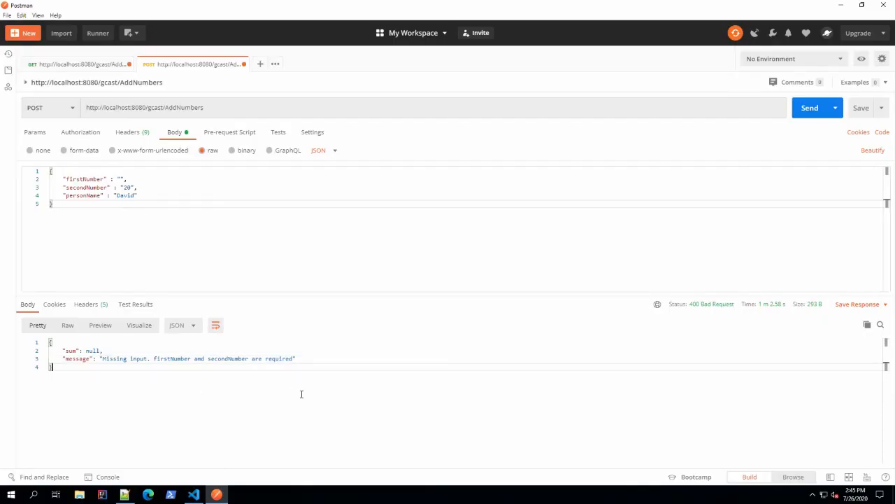
{"action": "mouse_move", "coordinate": [244, 380]}
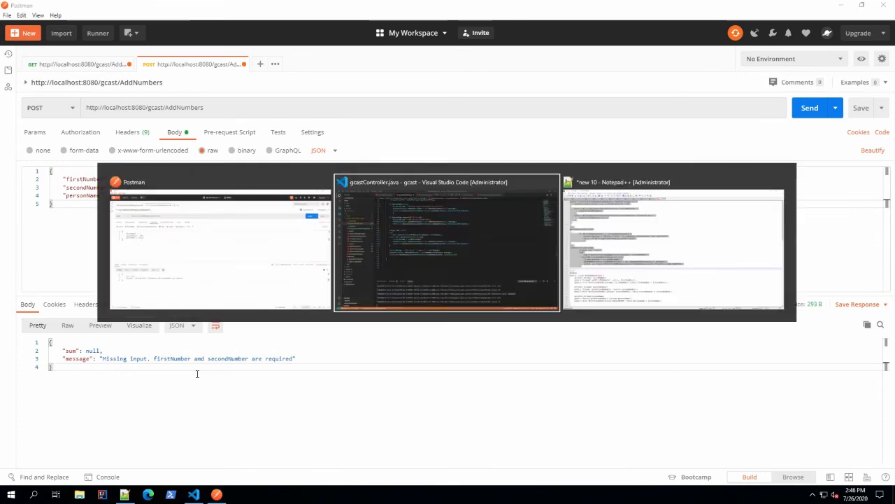
Confirm Postman's 400 Bad Request missing-input response and return to gcastController's AddNumbersPost.
{"action": "left_click", "coordinate": [447, 245]}
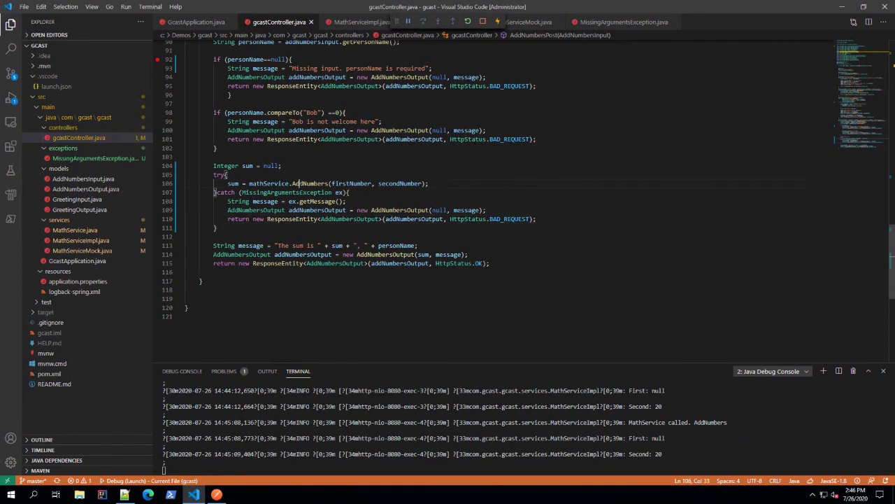
{"action": "scroll", "scroll_direction": "up", "scroll_amount": 3}
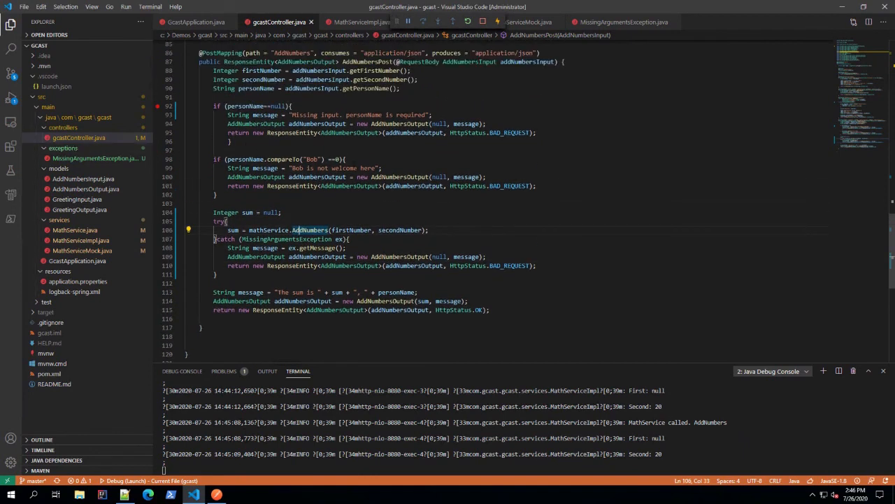